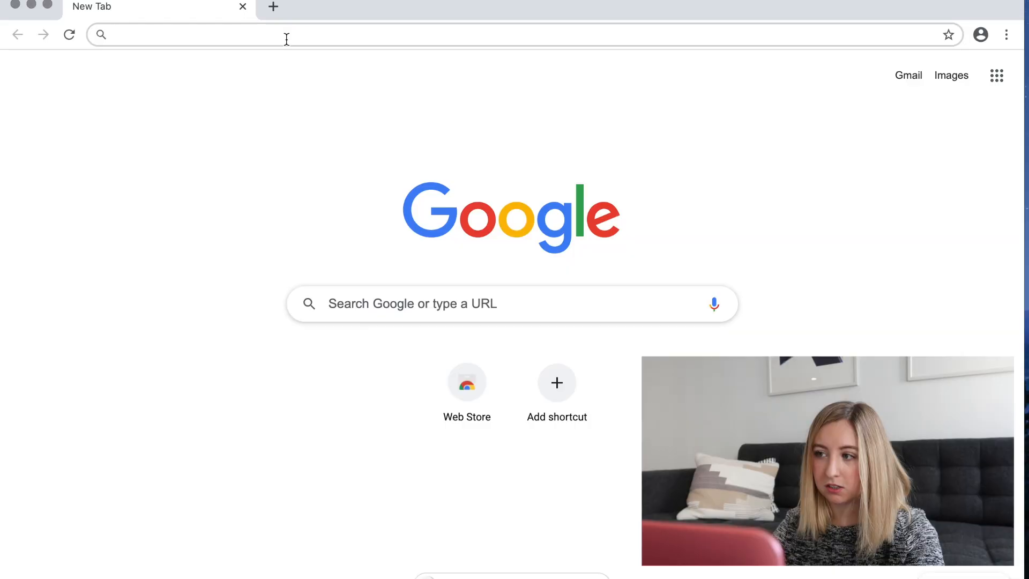
Search flask in Chrome, reach the Flask 1.1.x docs and scroll through the index.
text(flask.palletsprojects.com/en/1.1.x/)
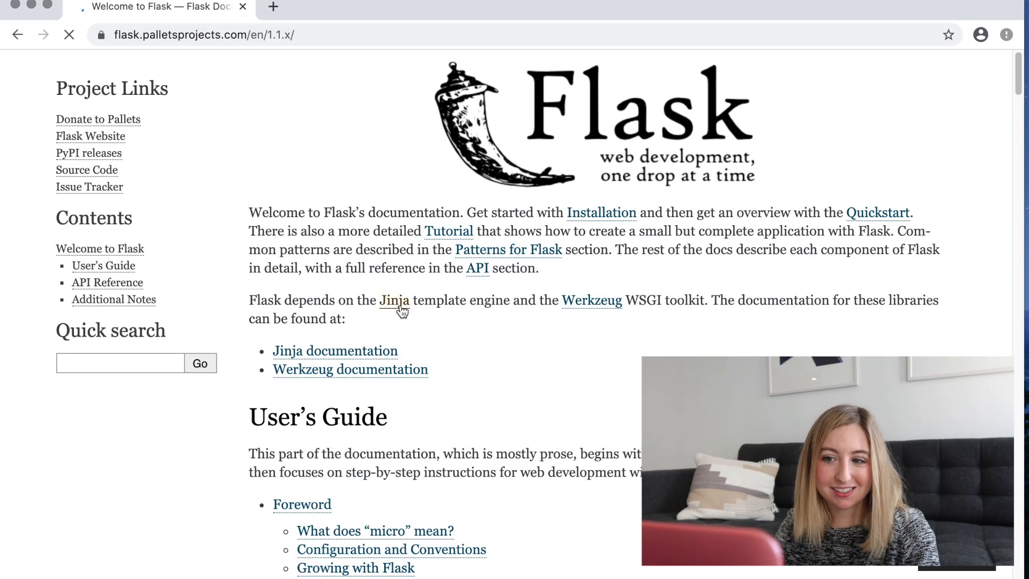
scroll(down, 3)
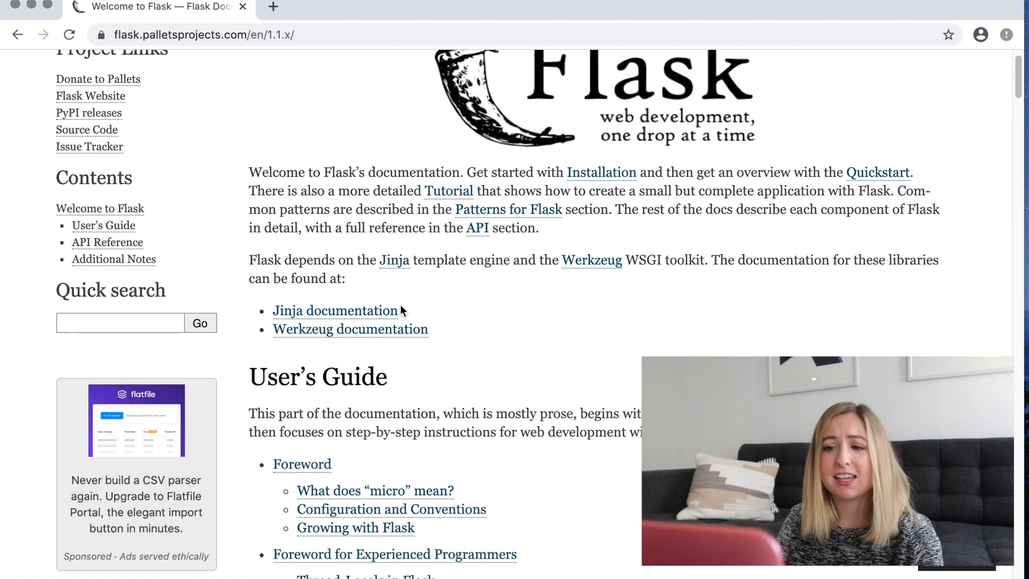
scroll(down, 3)
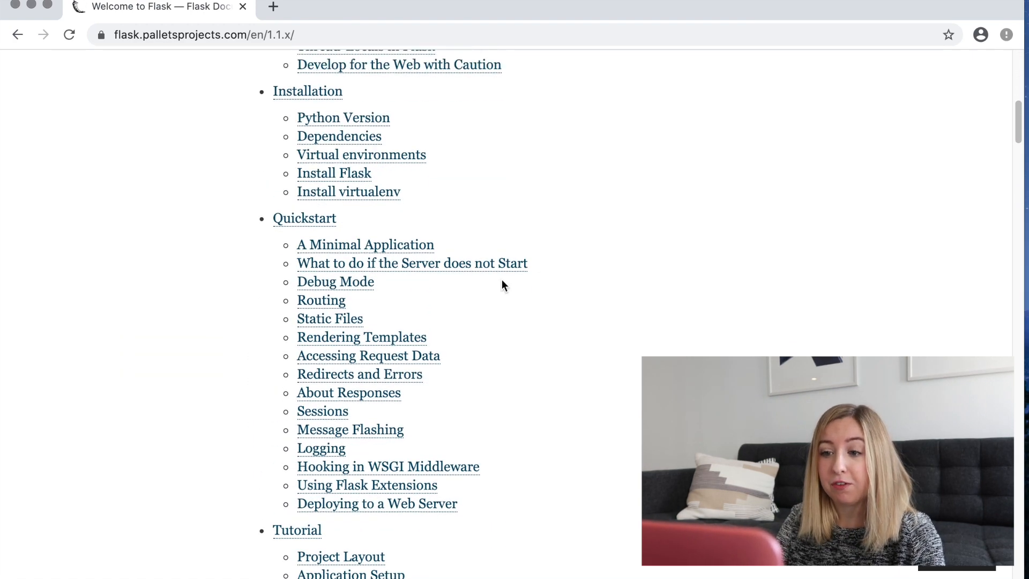
scroll(up, 3)
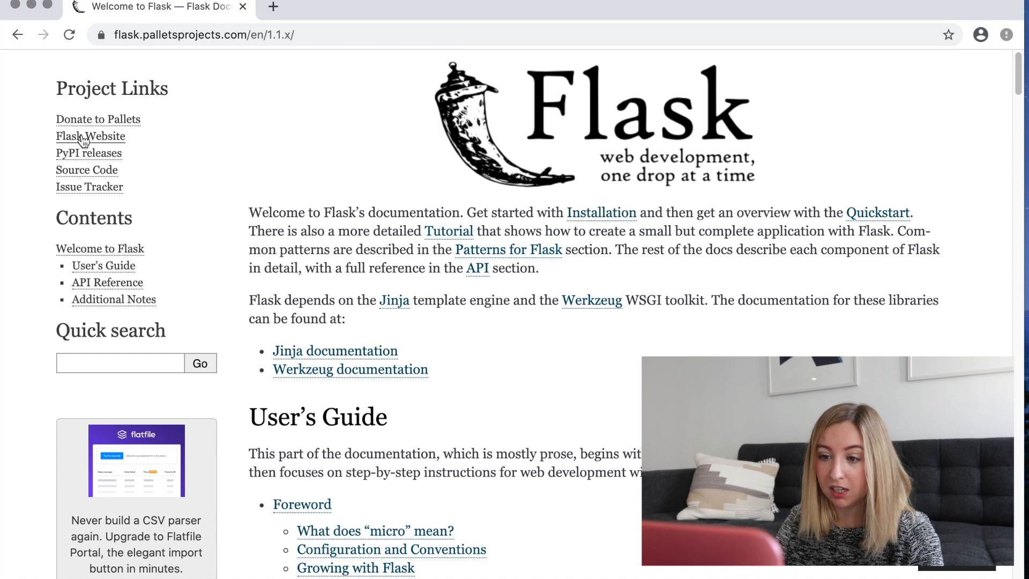
mouse_move(130, 192)
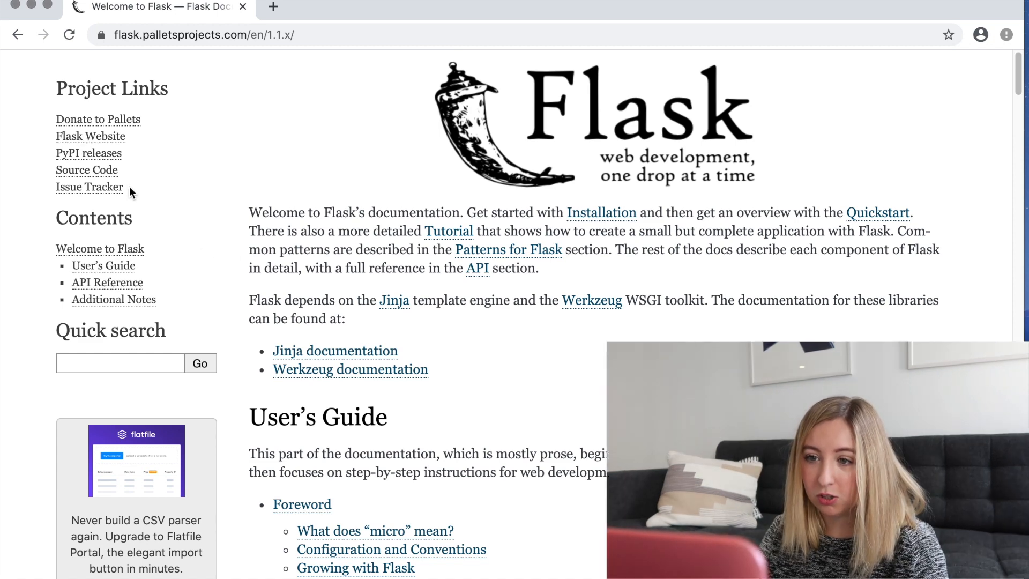
scroll(down, 3)
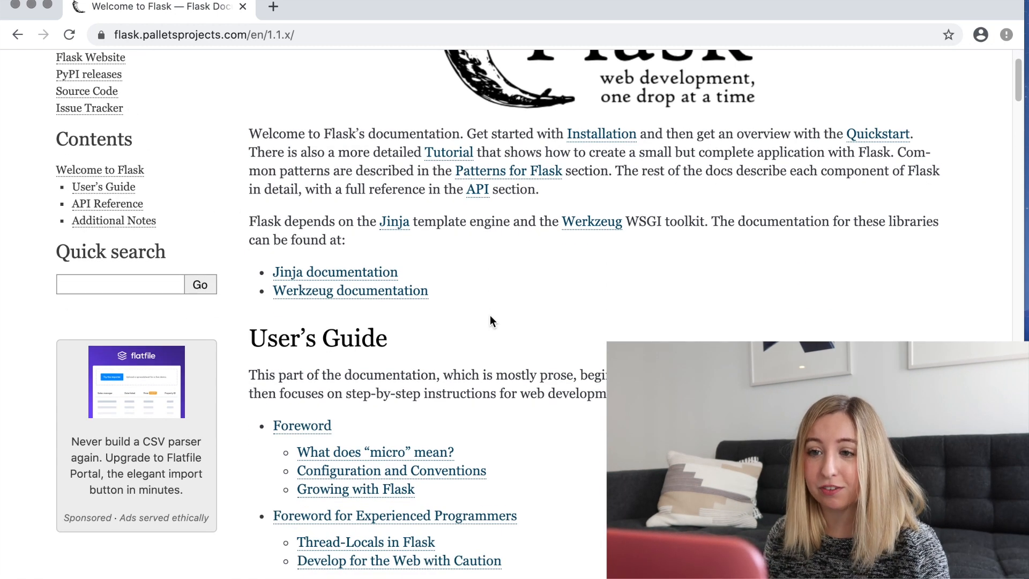
scroll(down, 3)
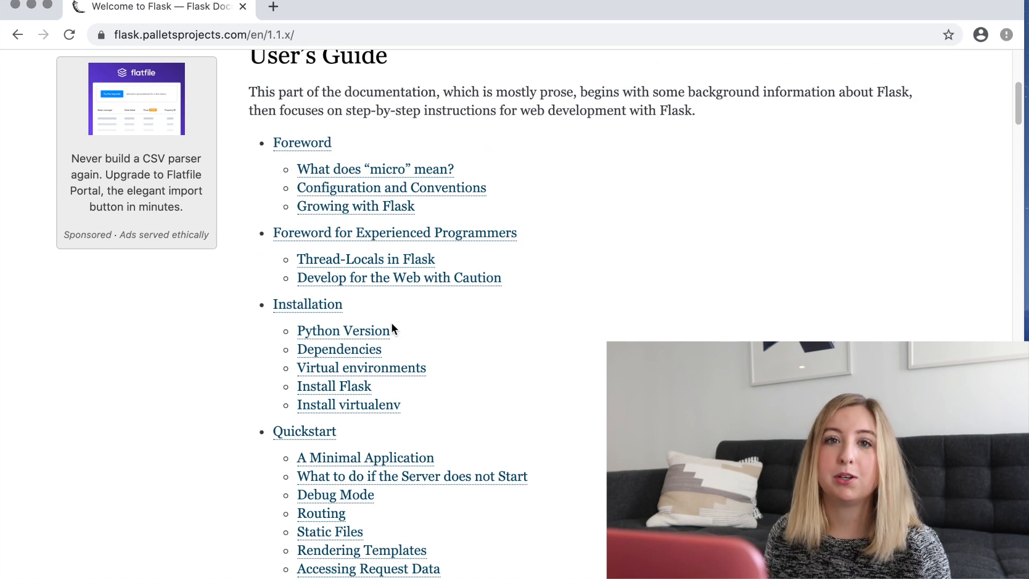
click(307, 304)
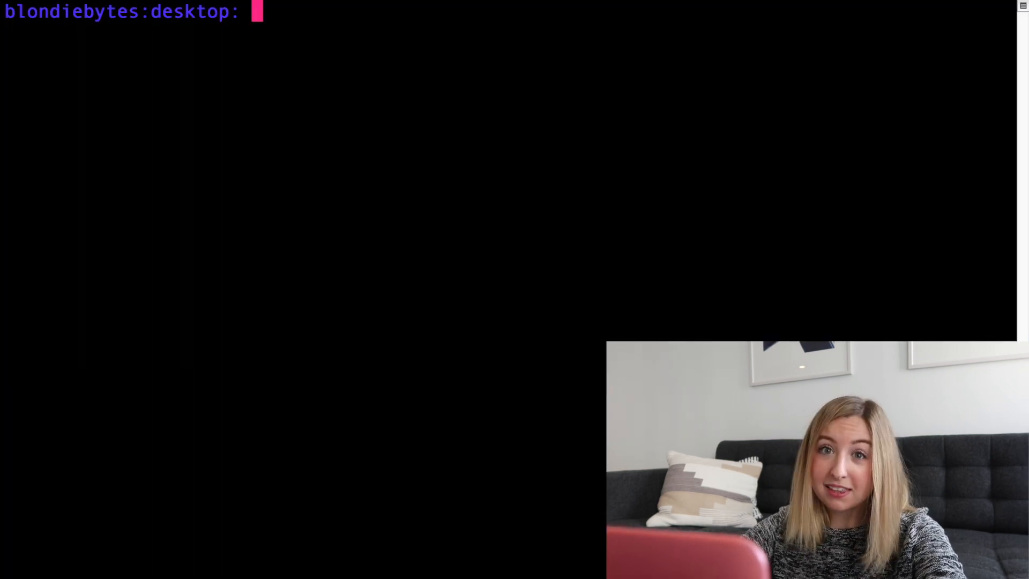
Create the flask-tutorial virtual environment with virtualenv.
text(virtualenv flask-tutori)
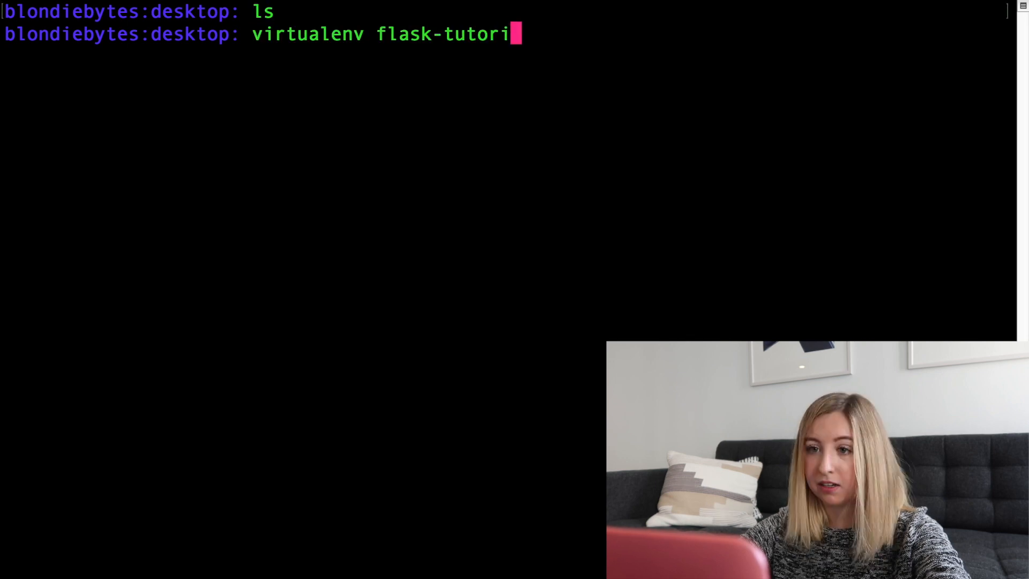
key(Return)
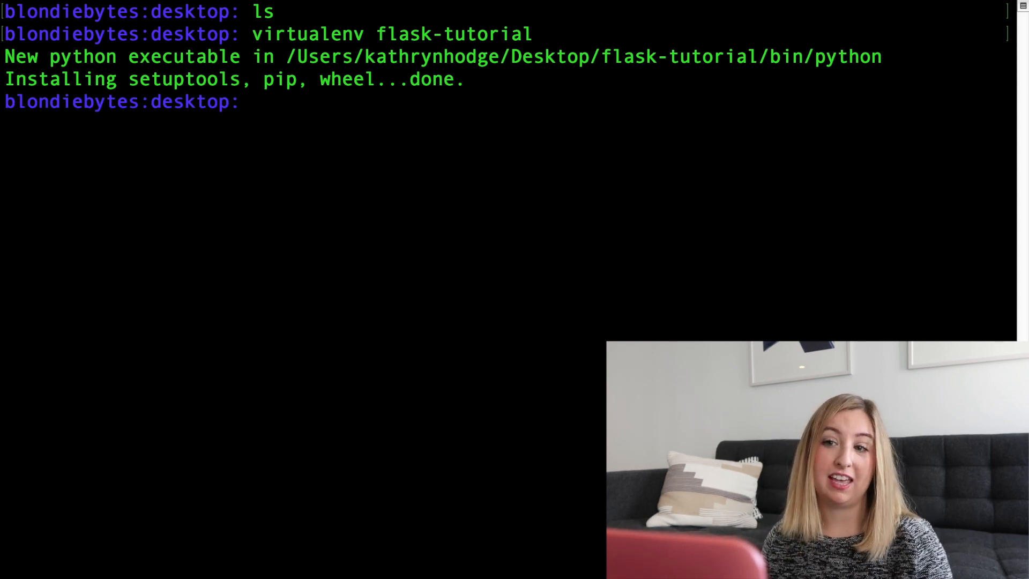
Move into flask-tutorial and activate it with source bin/activate.
text(d)
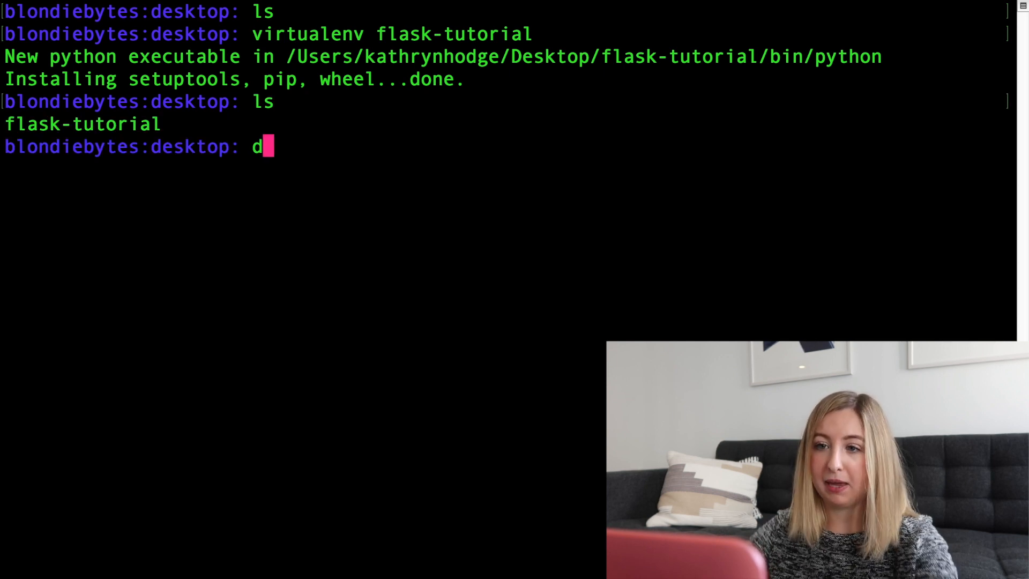
text(cd flask-tutor)
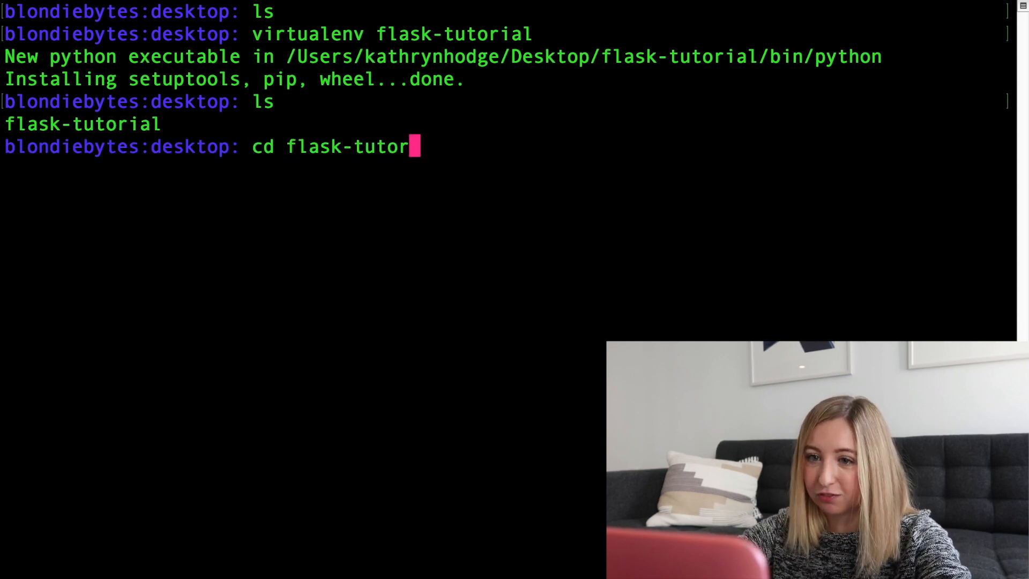
text(v)
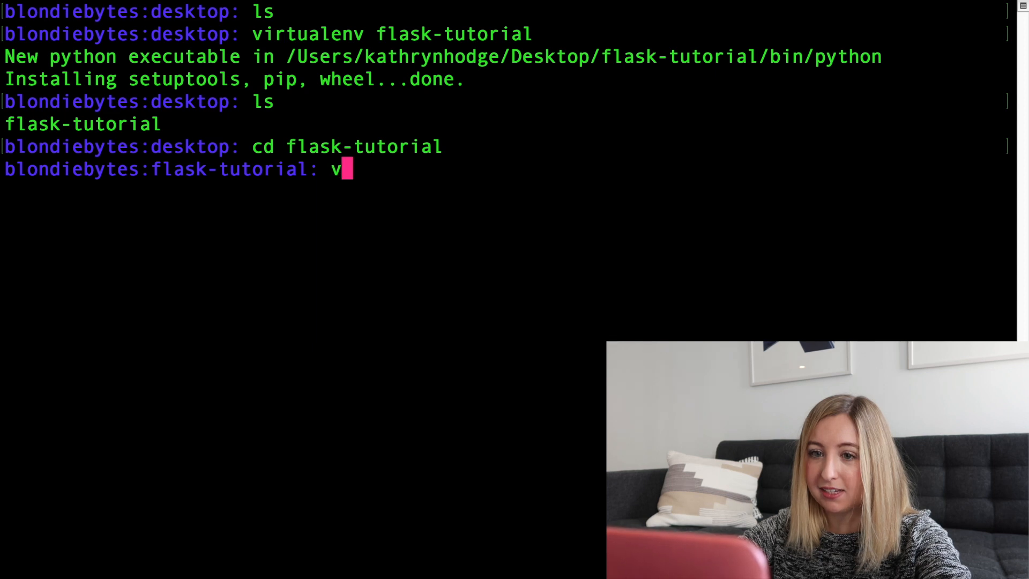
text(source bin/activate)
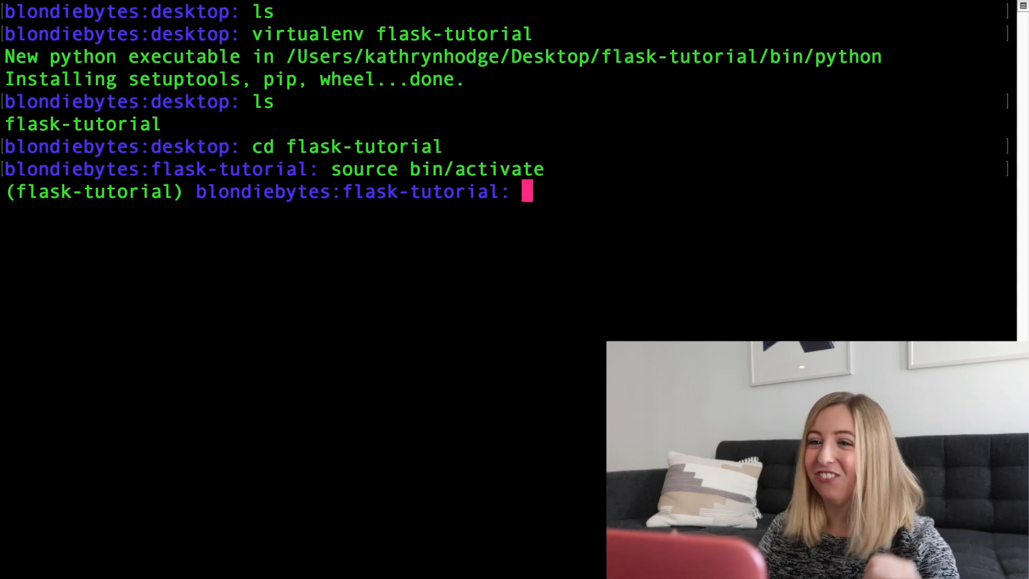
Run pip3 install flask inside the activated environment.
text(pip)
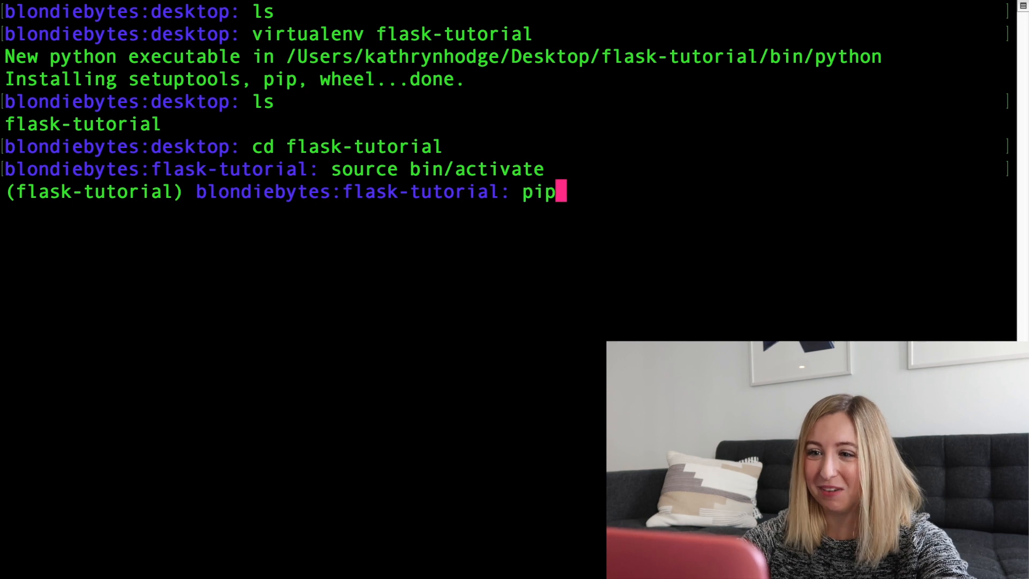
text(3)
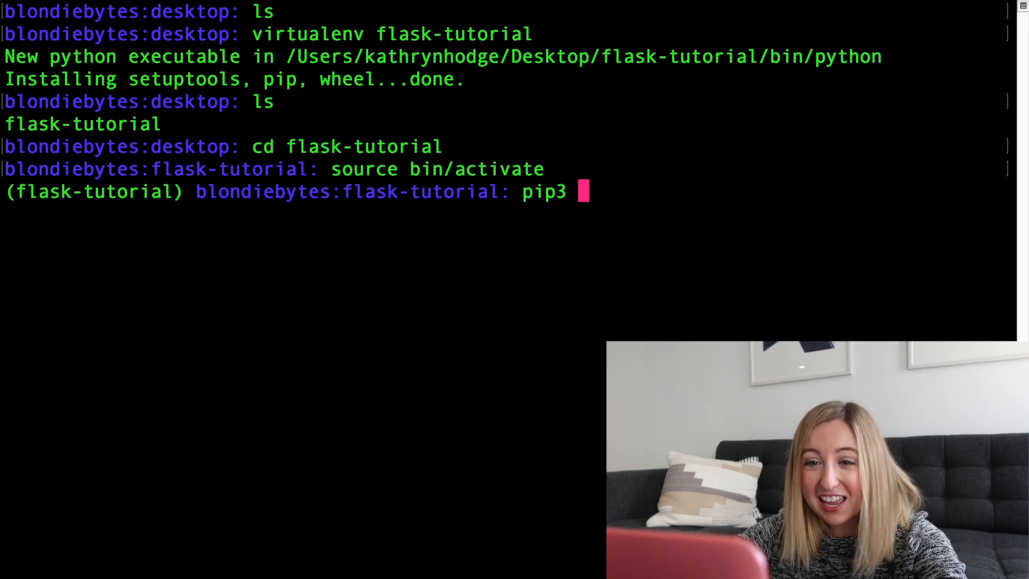
text(install)
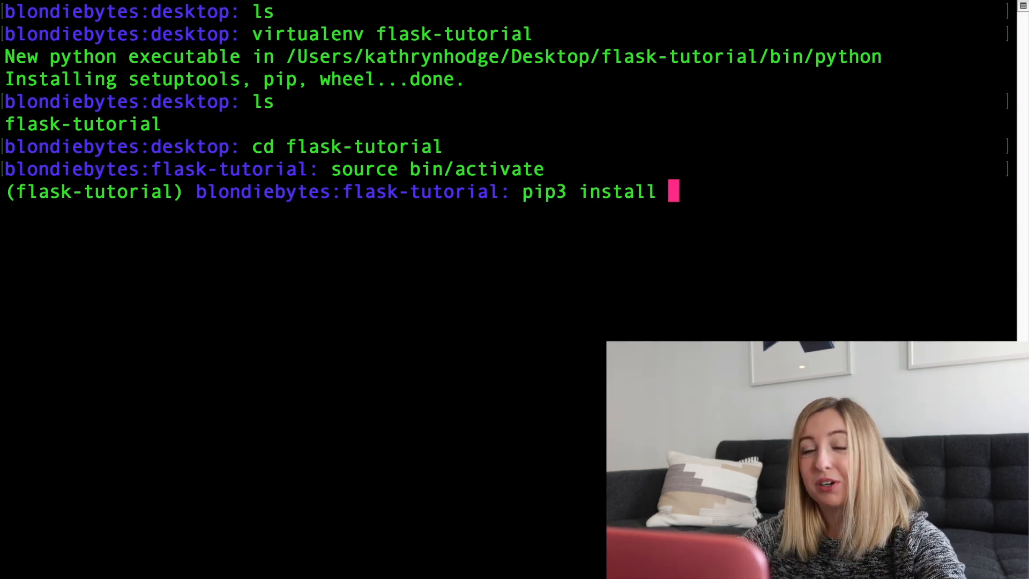
text(flask)
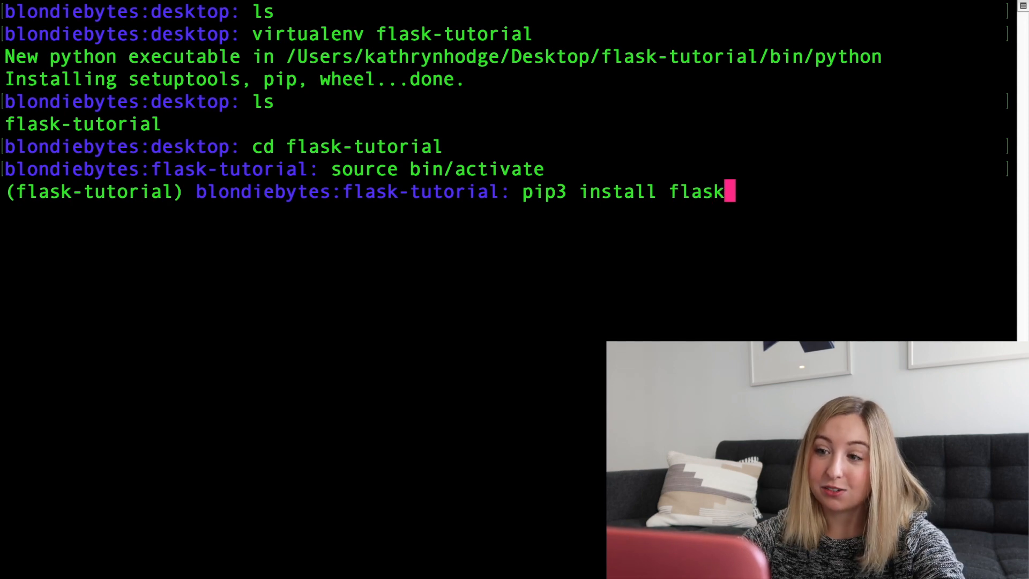
key(Return)
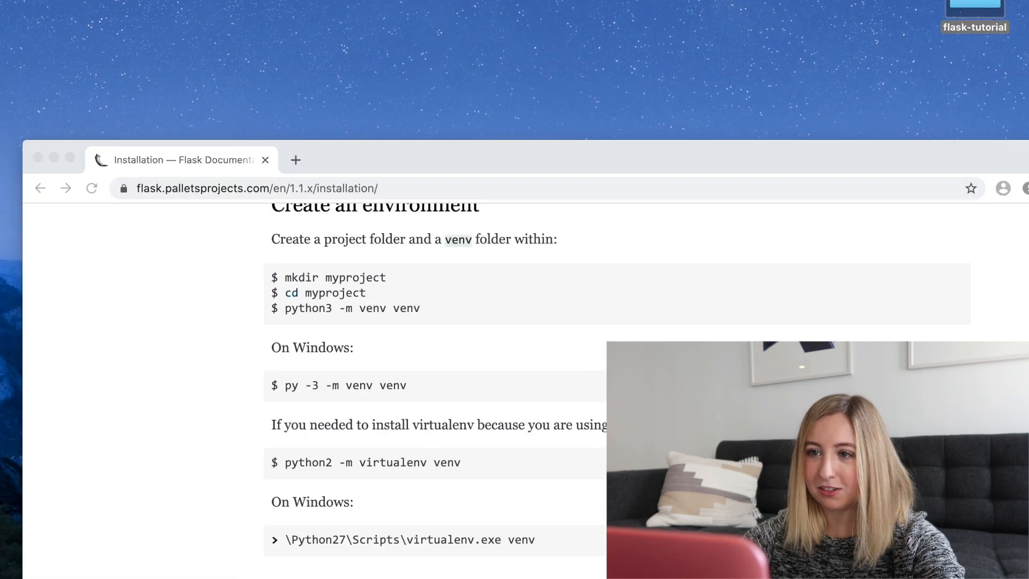
Show the flask-tutorial folder's bin, include and lib contents in a Finder window.
double_click(974, 9)
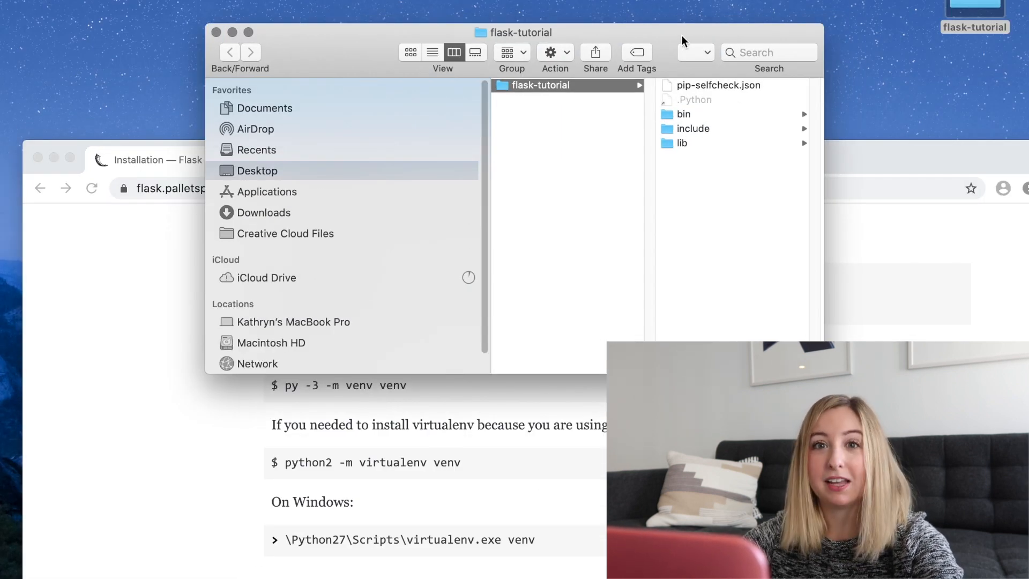
drag(490, 31, 489, 0)
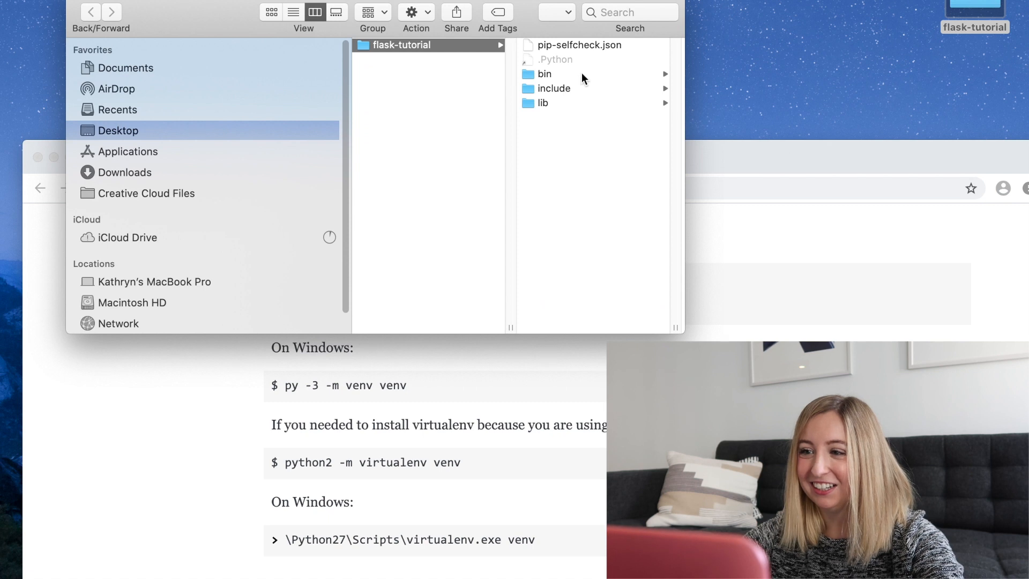
mouse_move(556, 115)
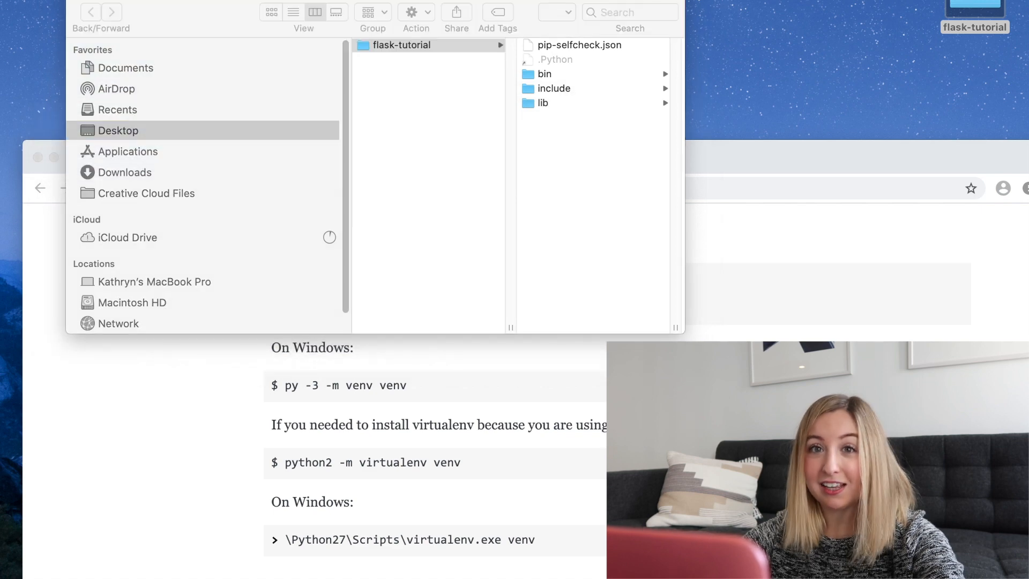
mouse_move(528, 183)
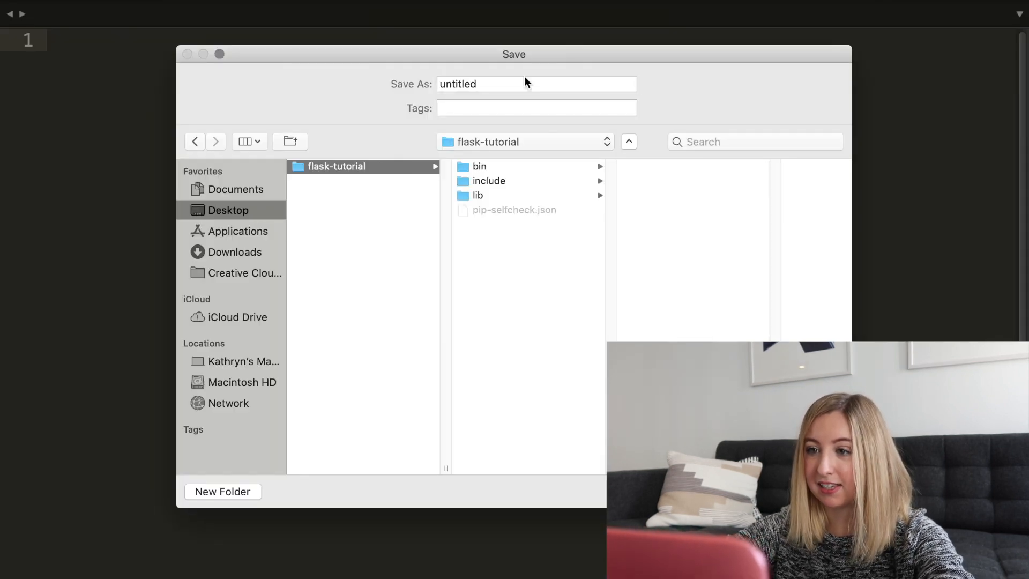
Save the new Sublime Text file as app.py in the flask-tutorial folder.
text(app.p)
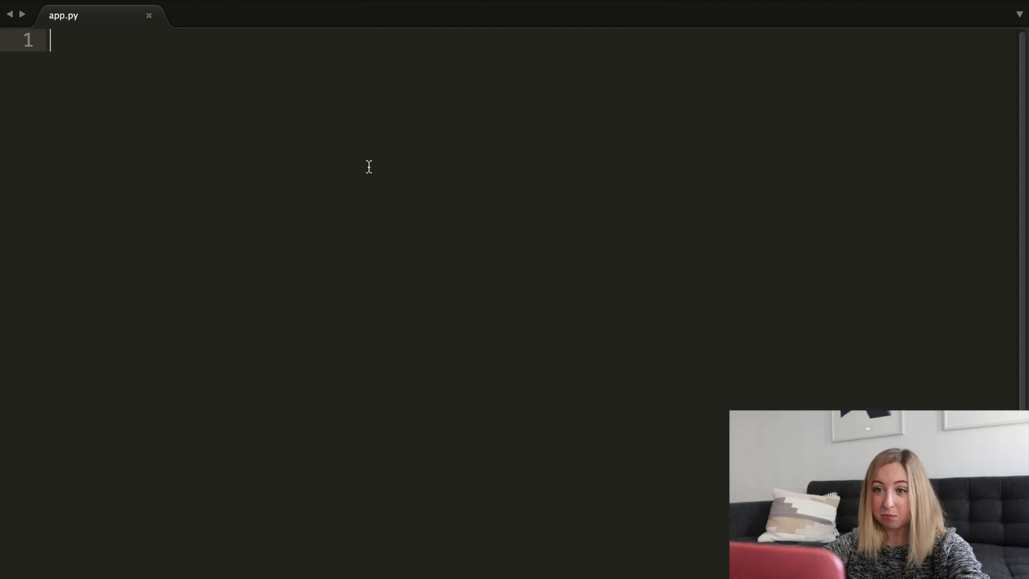
Write 'from flask import Flask' and 'app = Flask(__name__)' in app.py.
text(from f)
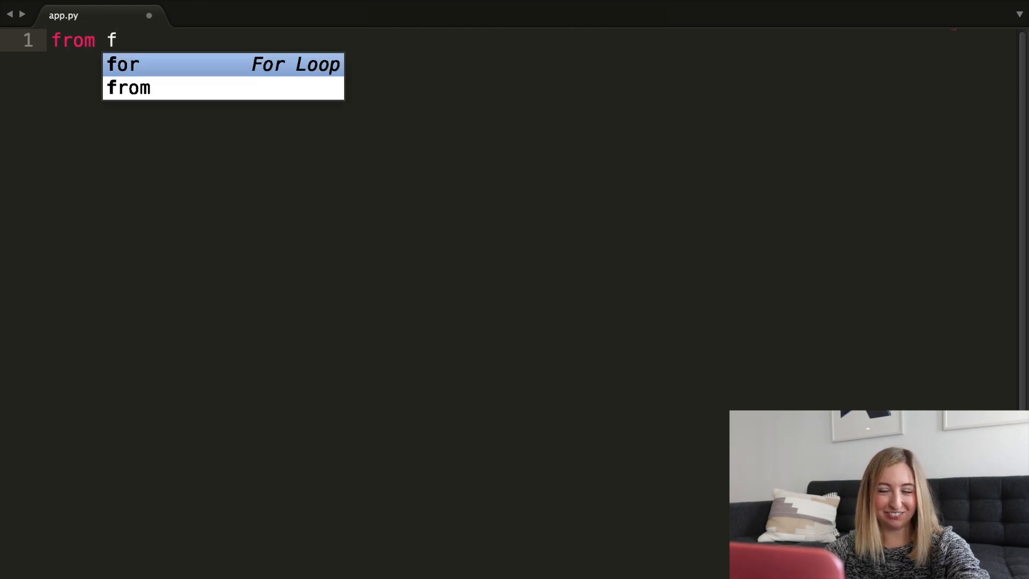
text(lask import Flask)
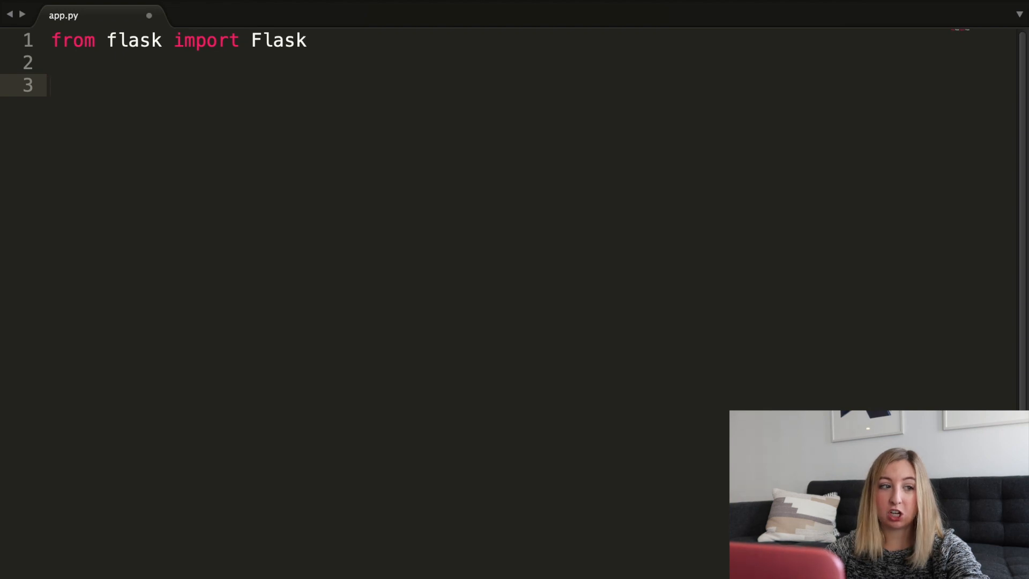
text(app =)
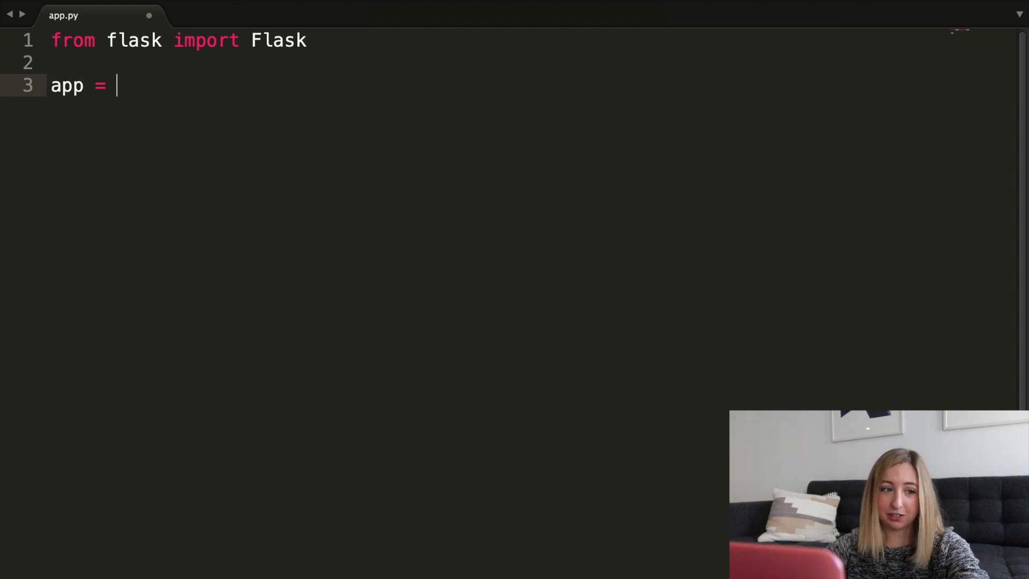
text(Flask(__name__)
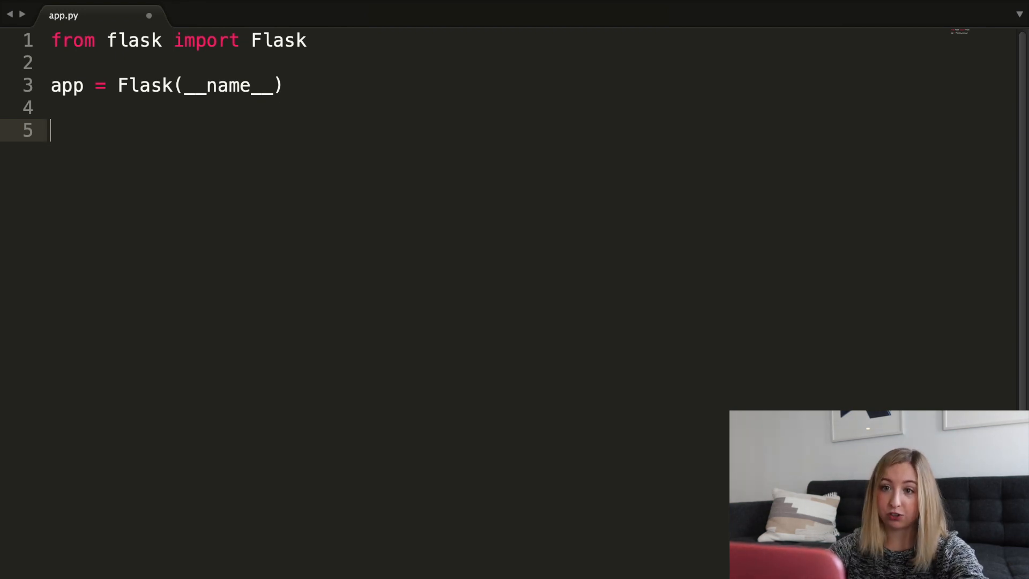
text(@)
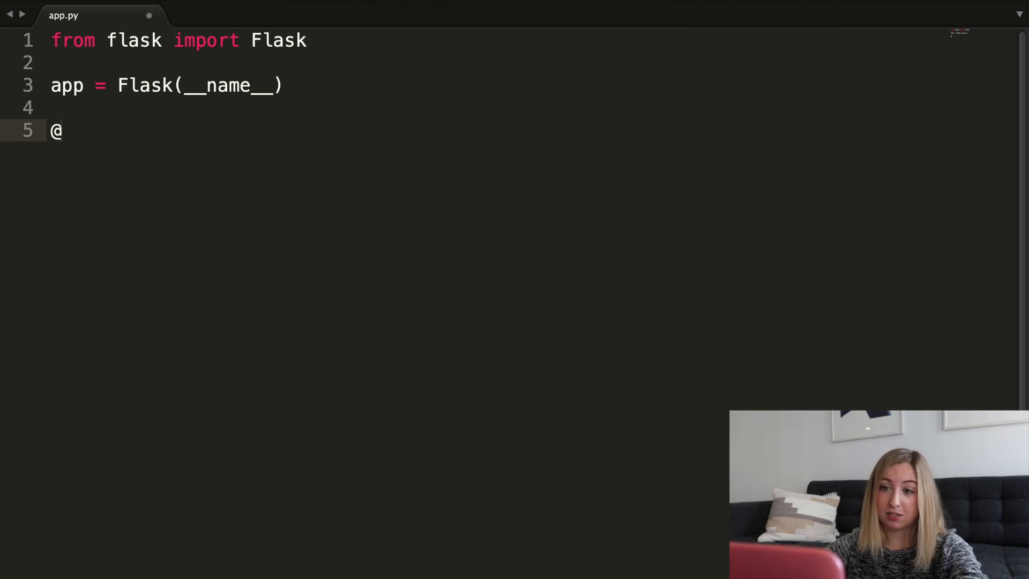
text(app.route()
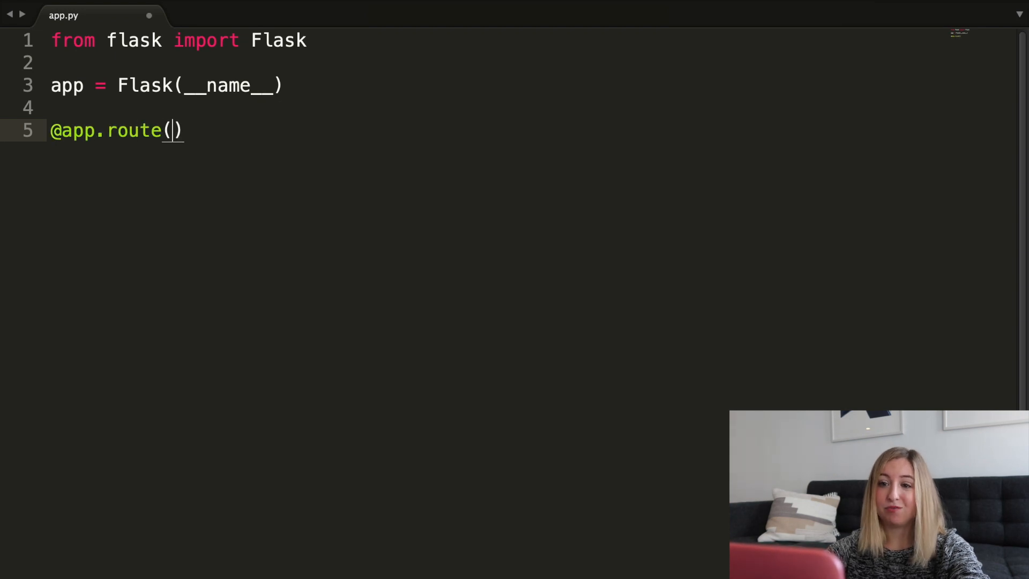
text("/")
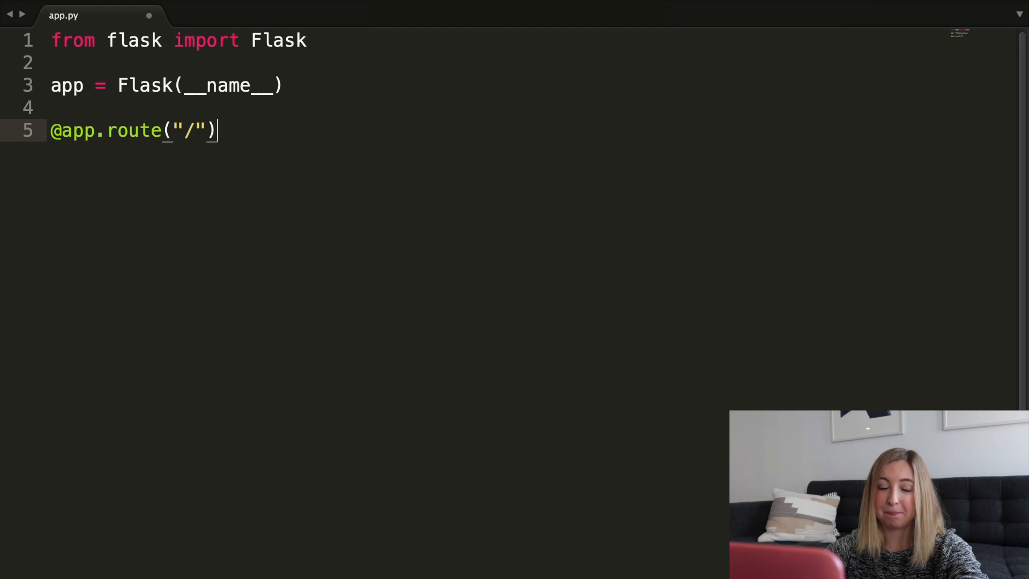
text(def)
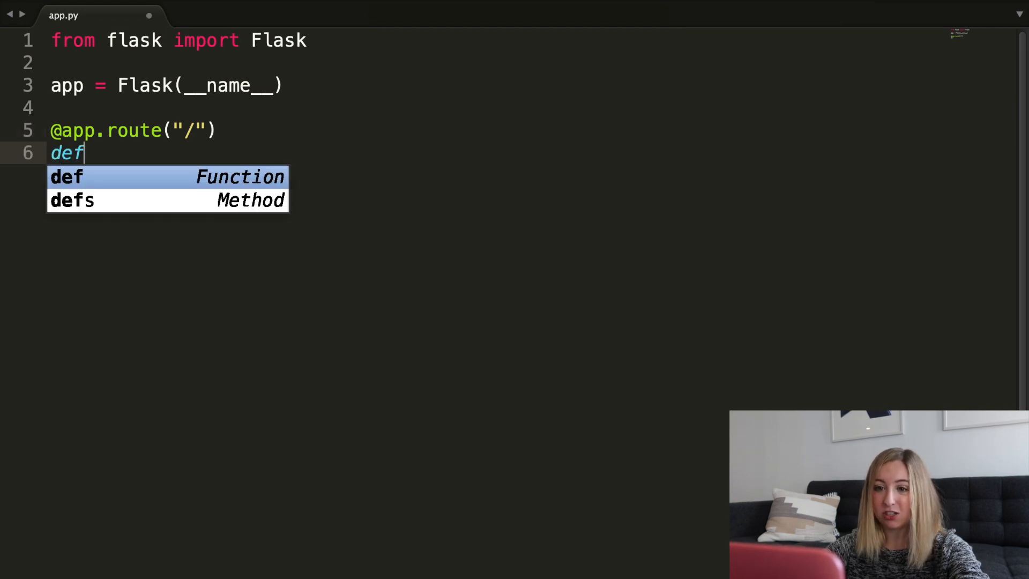
key(Escape)
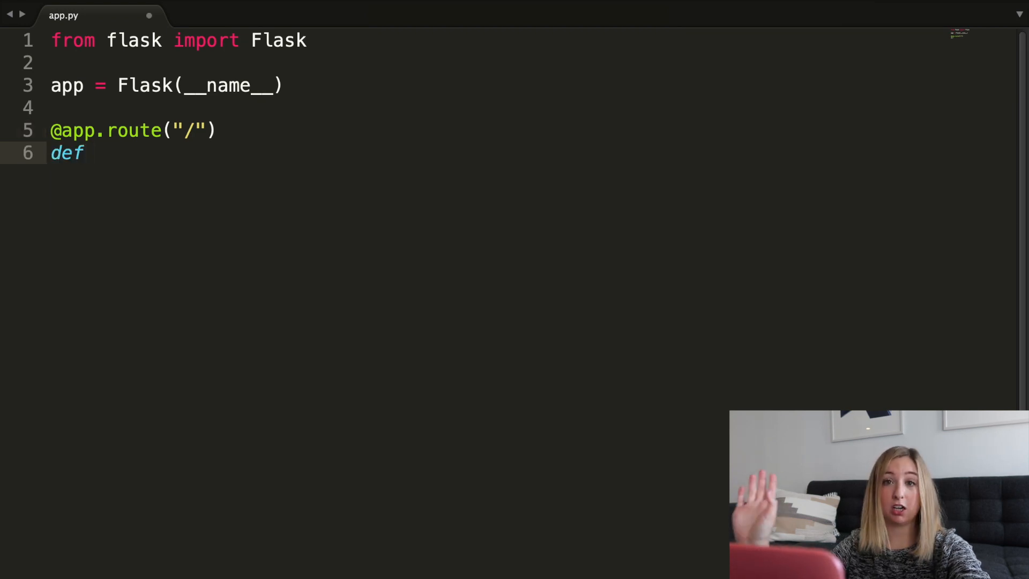
text(j)
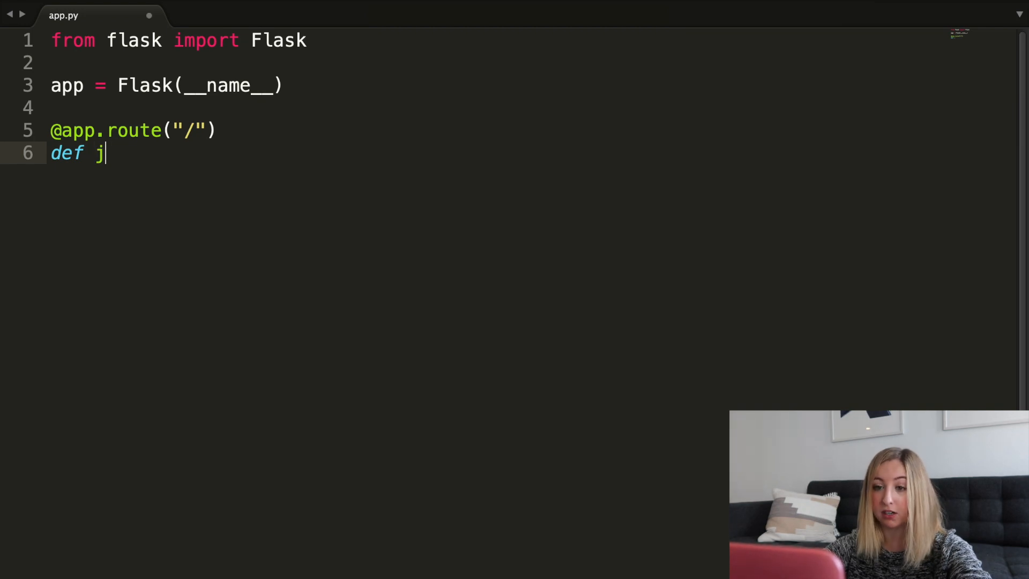
text(ello())
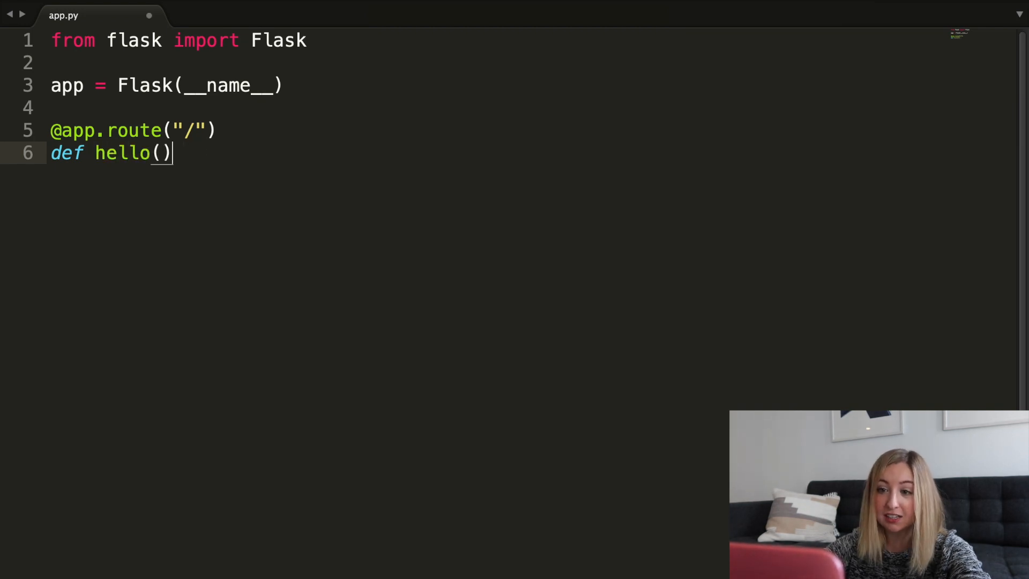
text(:)
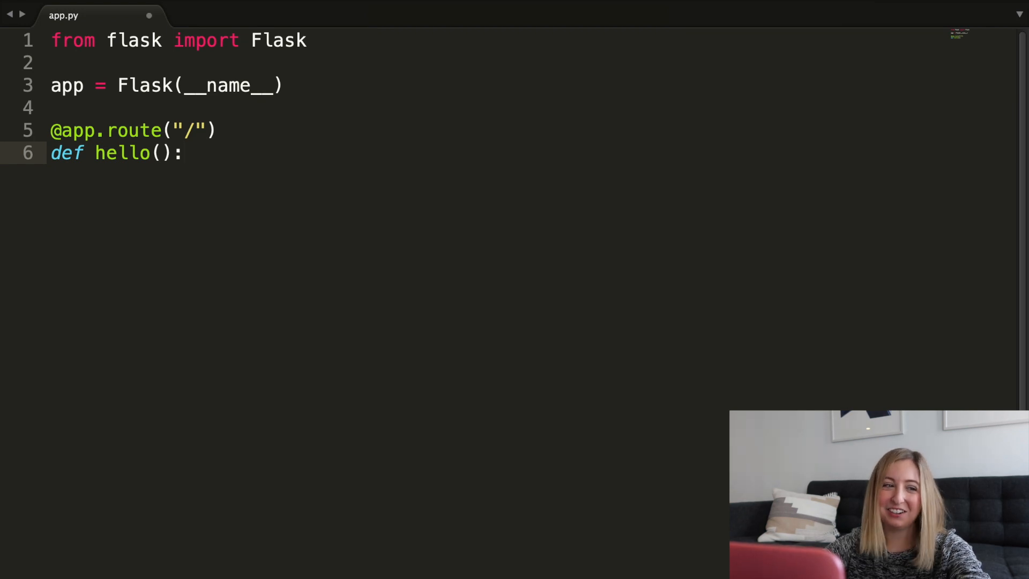
text(return "H)
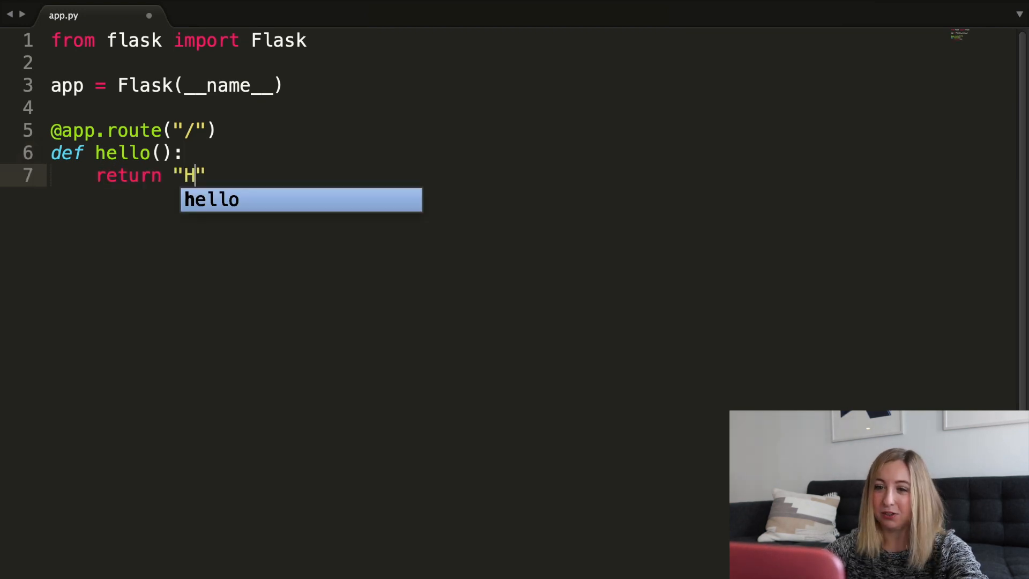
text(ello World)
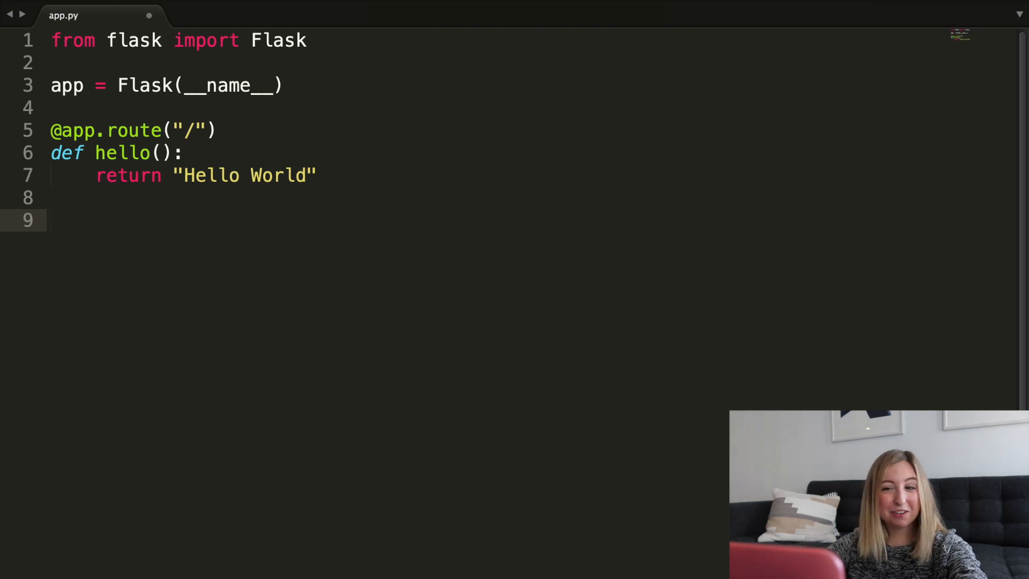
Add the if __name__ == "__main__" block calling app.run(port=5000).
text(if __name__ == "__main__":)
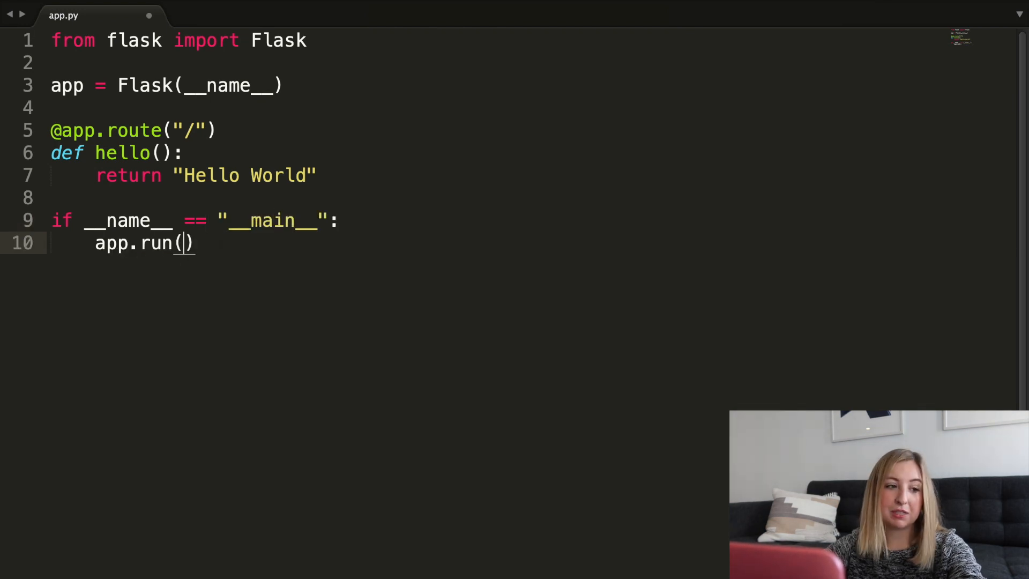
text(port=5000)
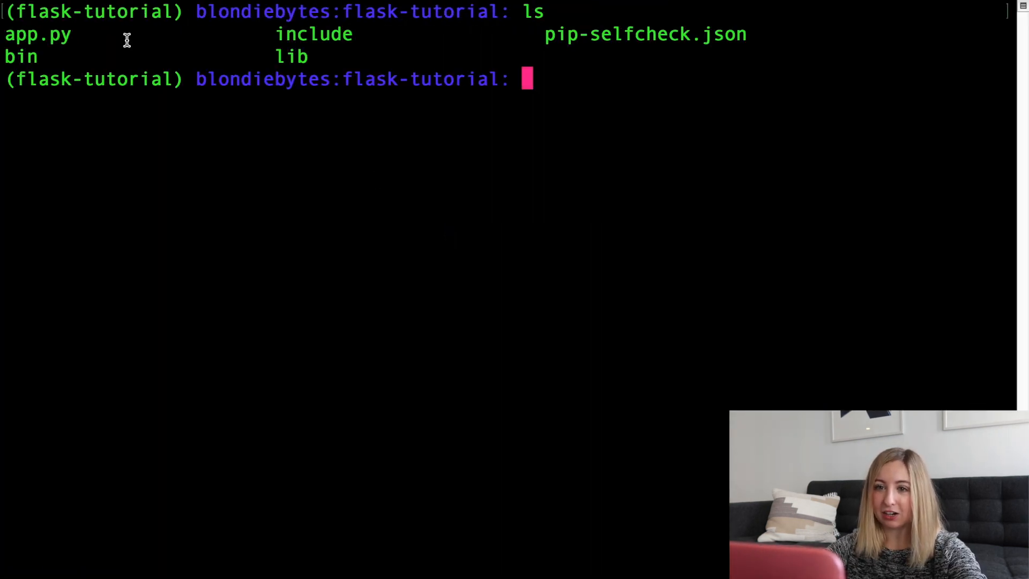
Run python3 app.py to start the Flask server on 127.0.0.1:5000.
text(p)
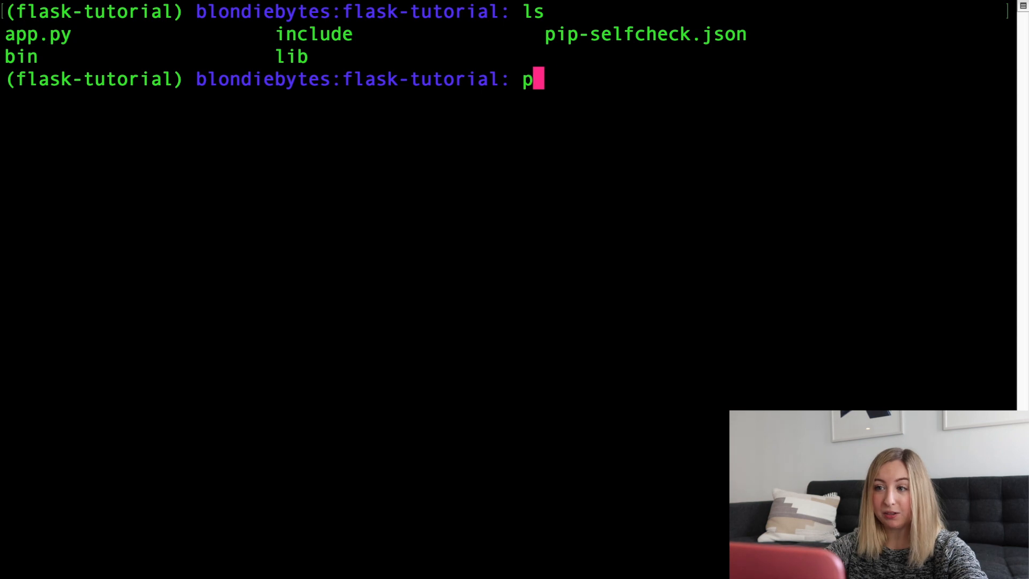
text(ython)
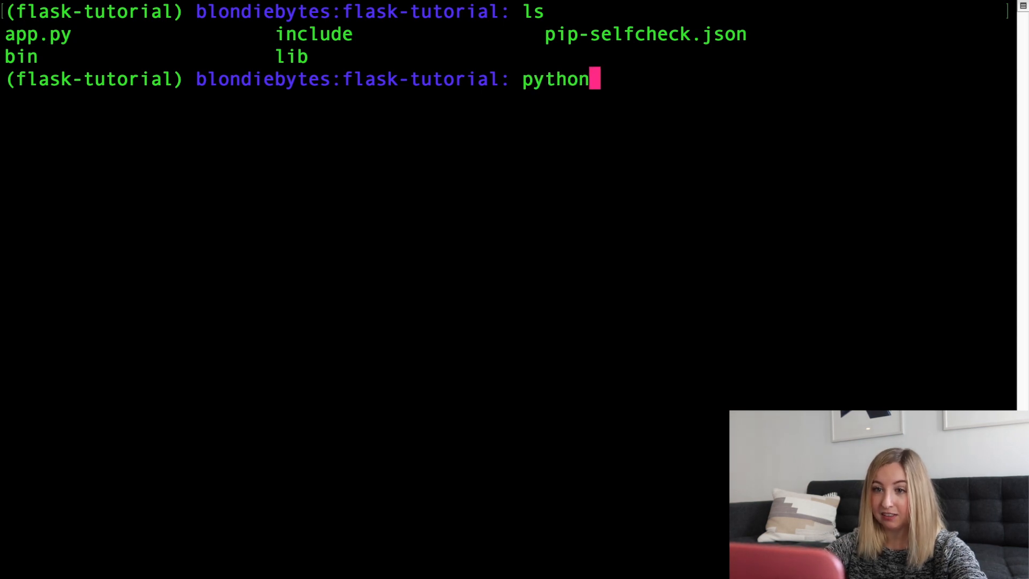
text(3 app.py)
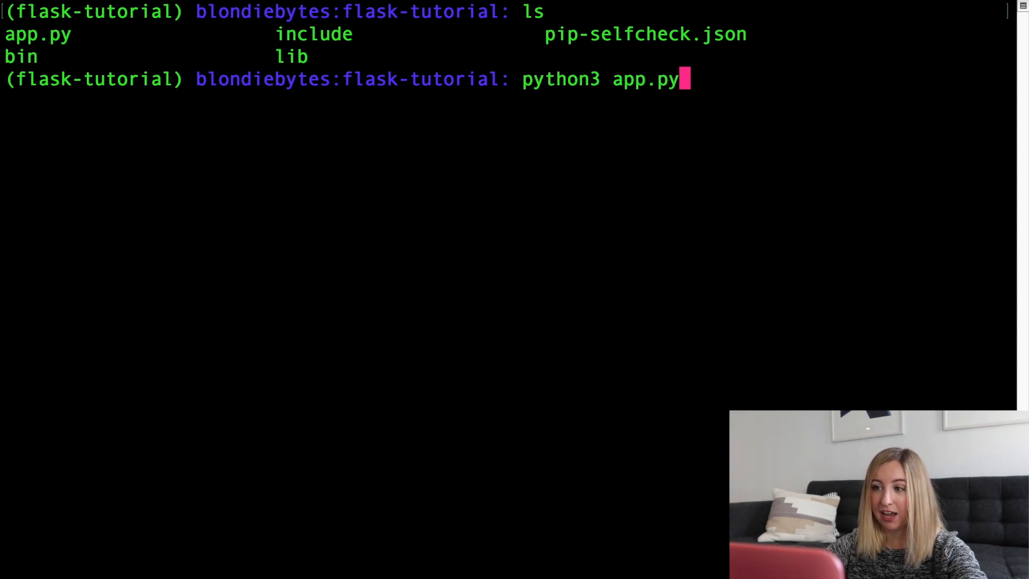
key(Return)
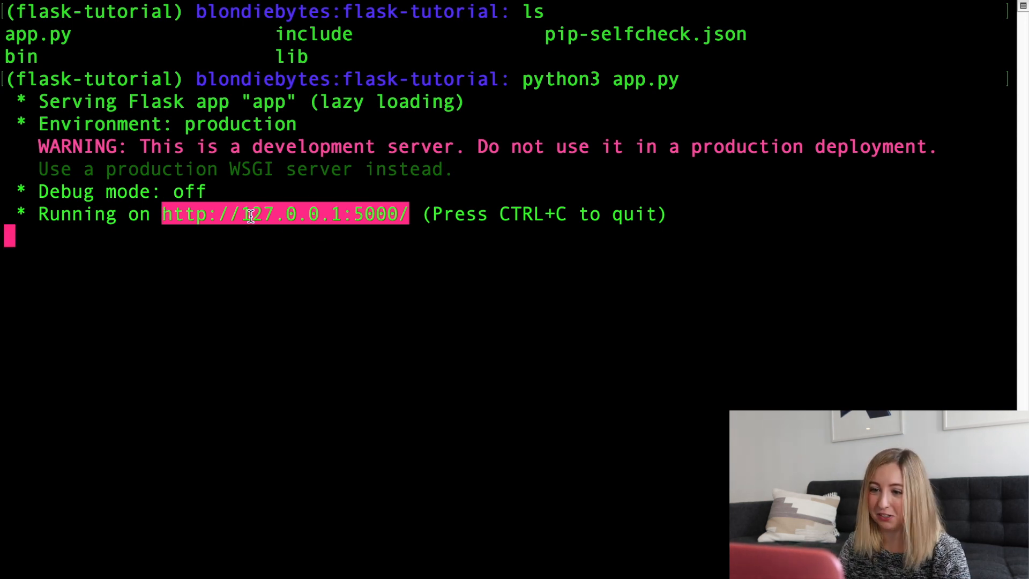
mouse_move(361, 210)
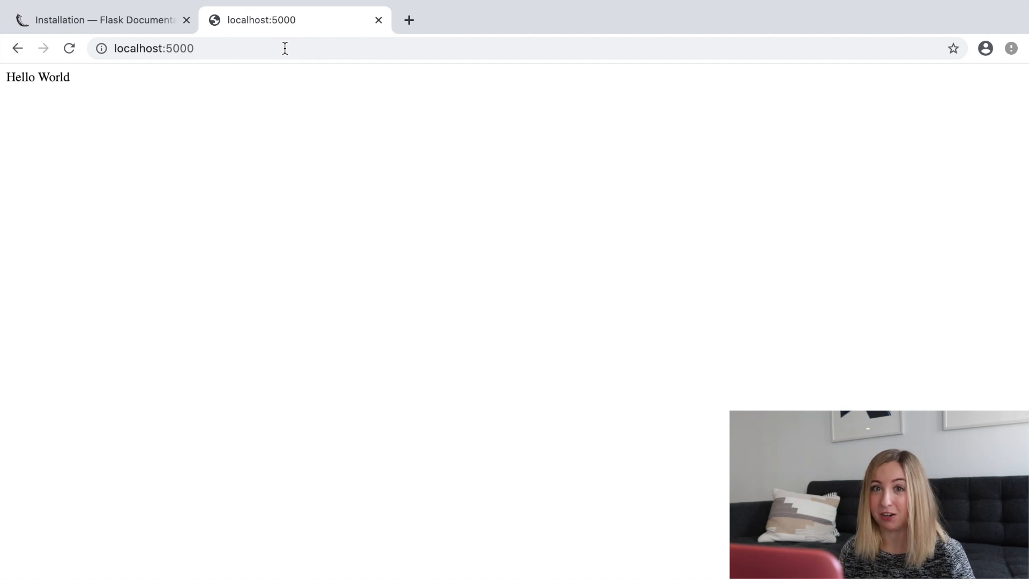
mouse_move(267, 217)
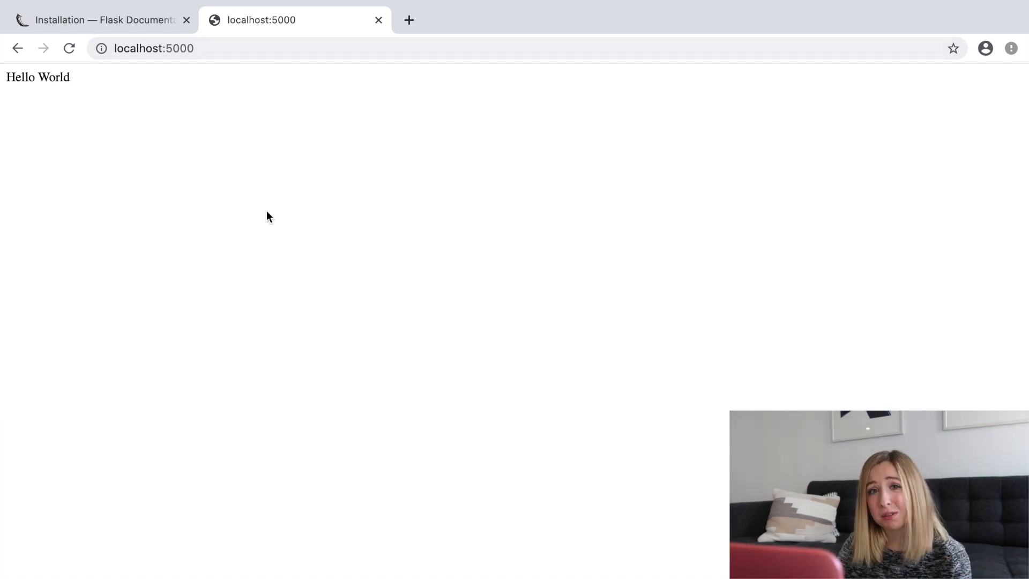
mouse_move(212, 171)
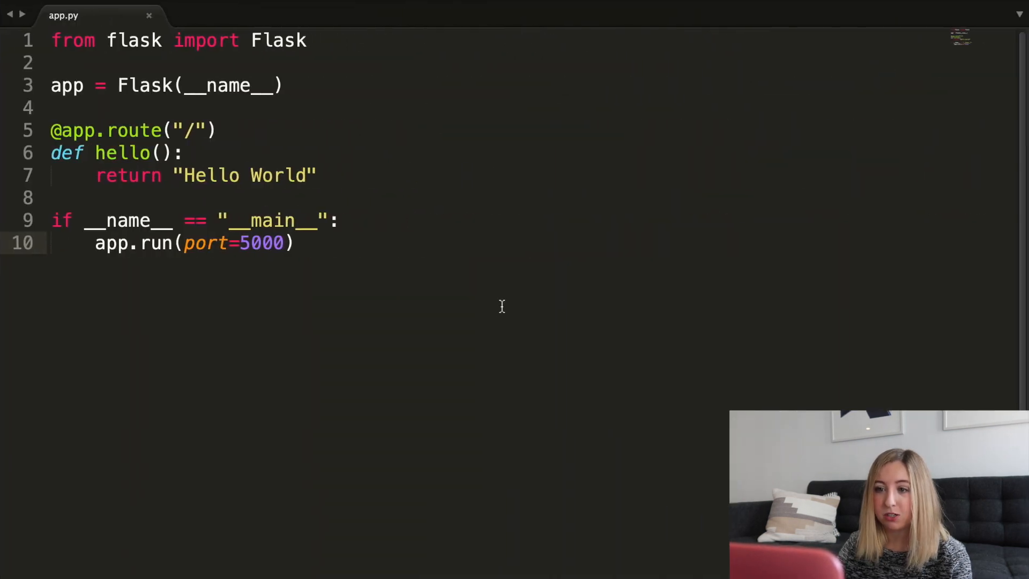
key(Enter)
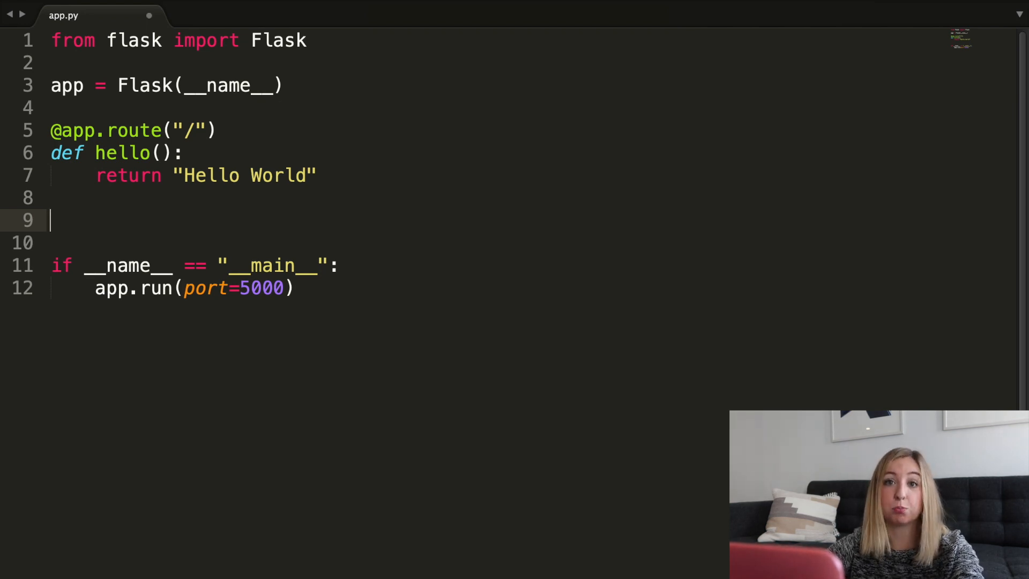
text(@ap)
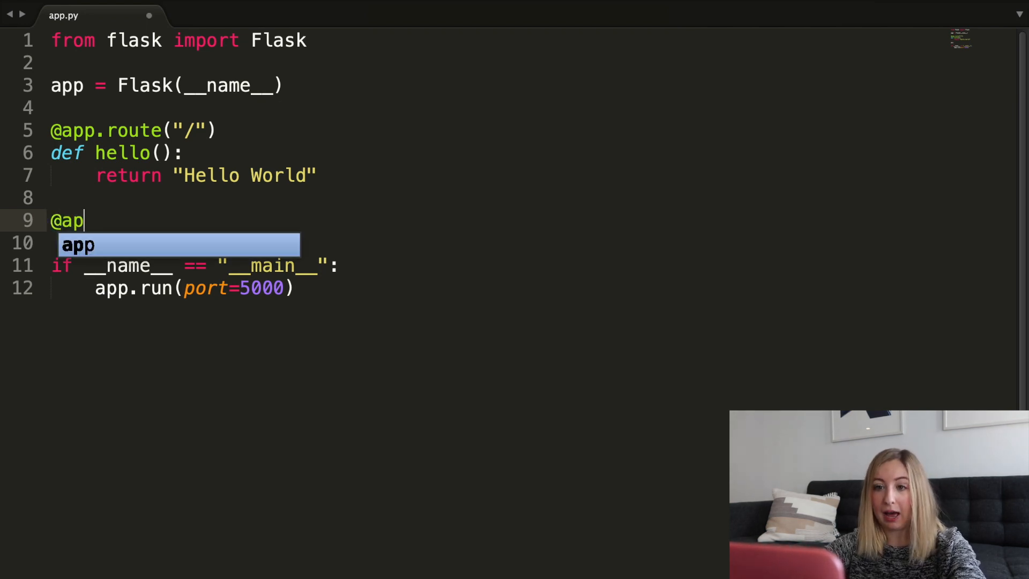
text(p.route("/product/"))
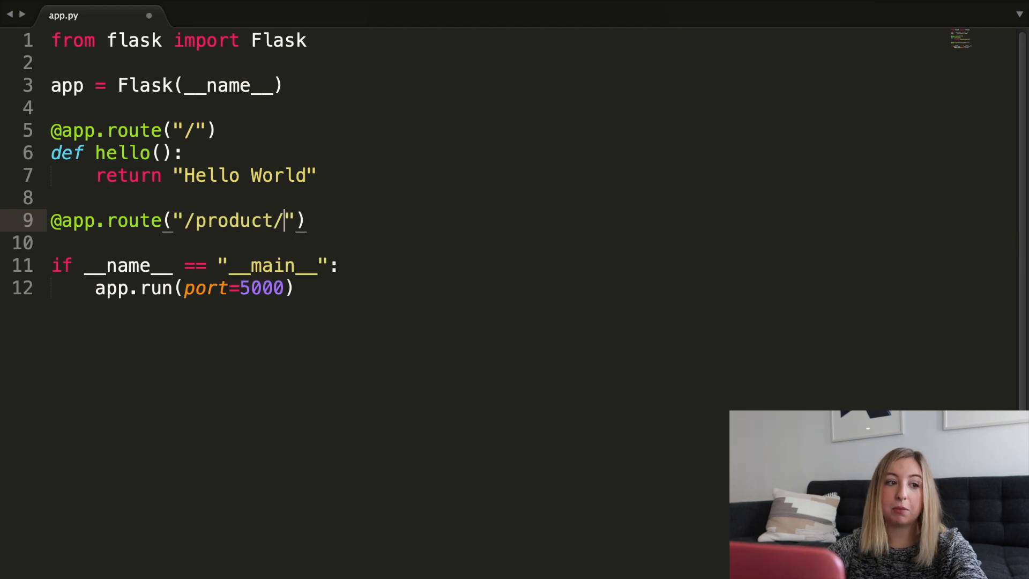
text(<int:)
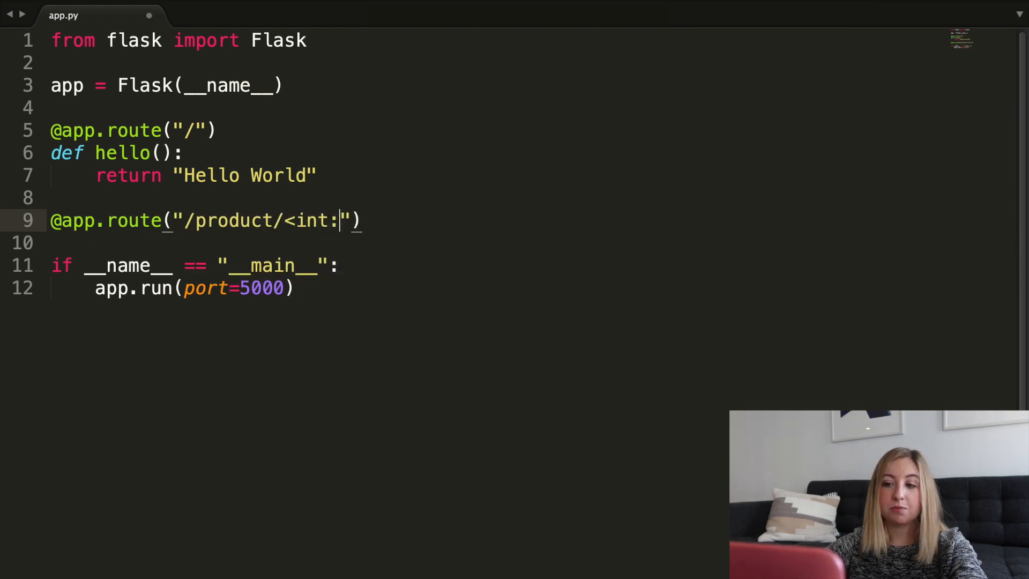
text(product_id)
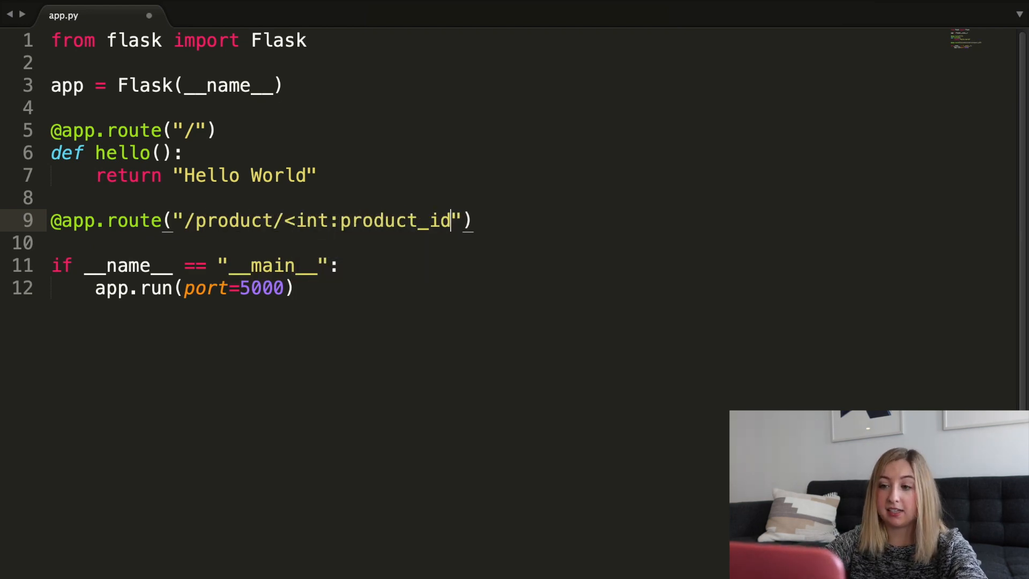
text(>)
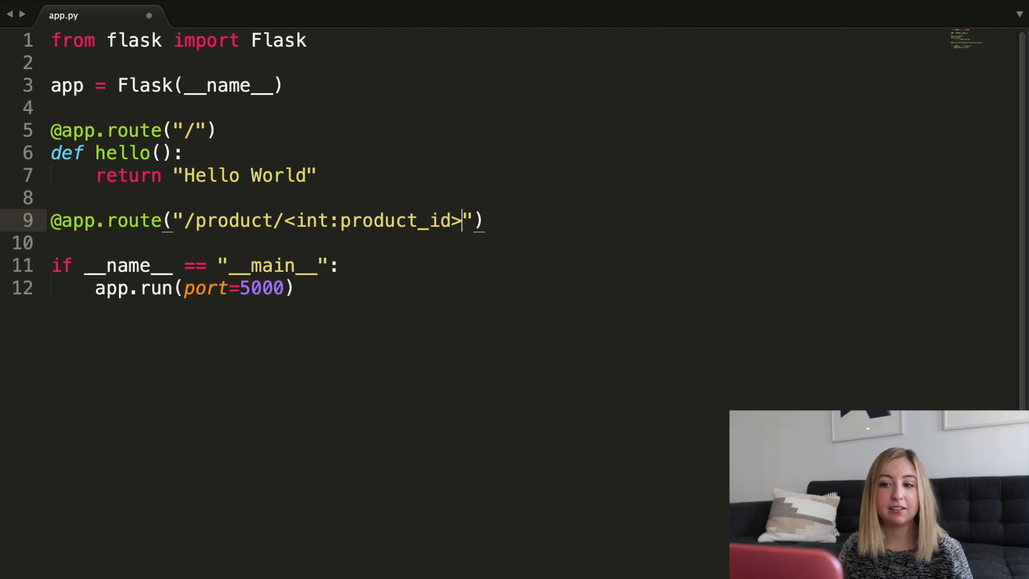
mouse_move(333, 209)
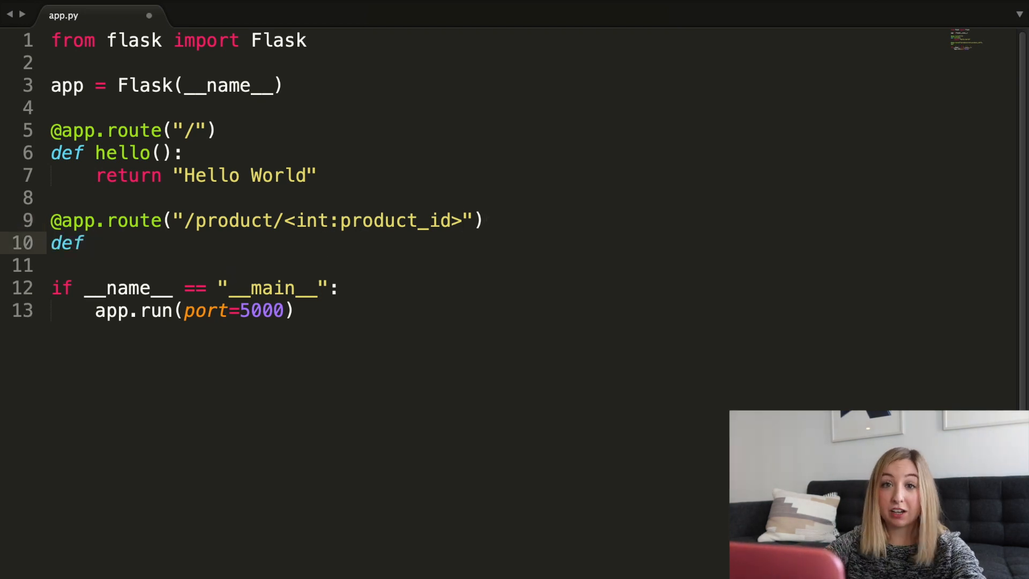
Define product_page() returning "Welcome to product %d page" % product_id.
text(product)
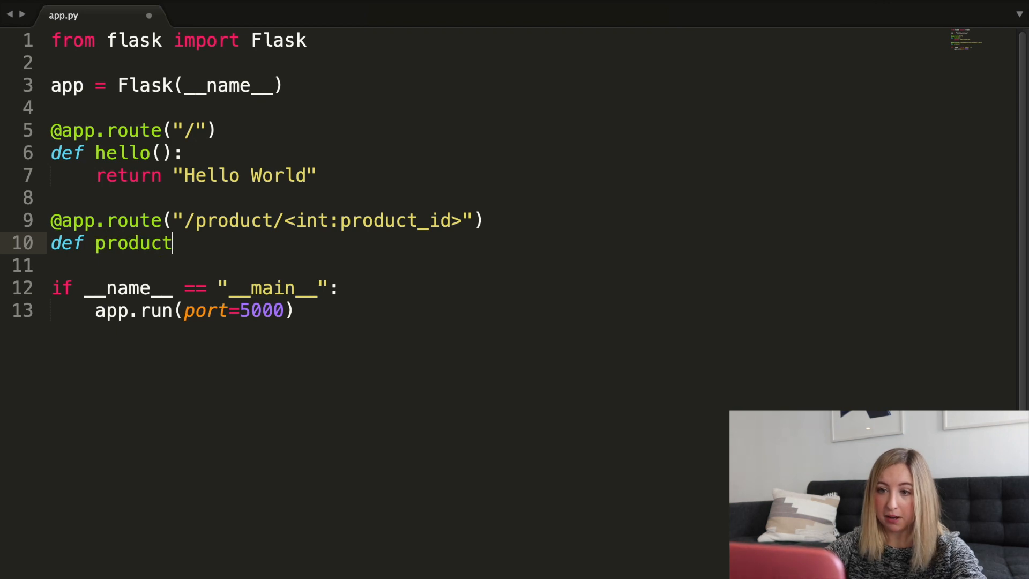
text(_page():)
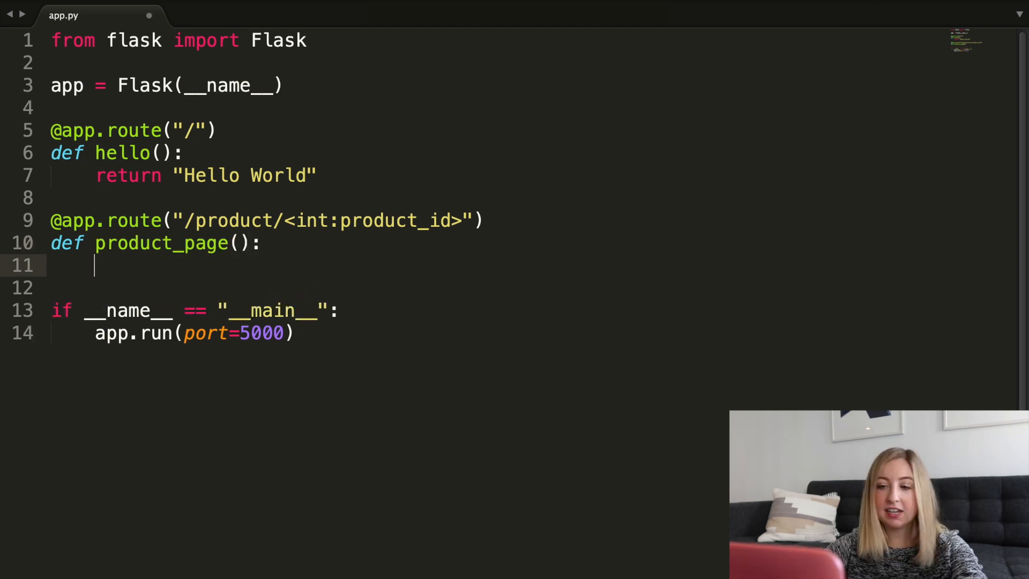
text(return "")
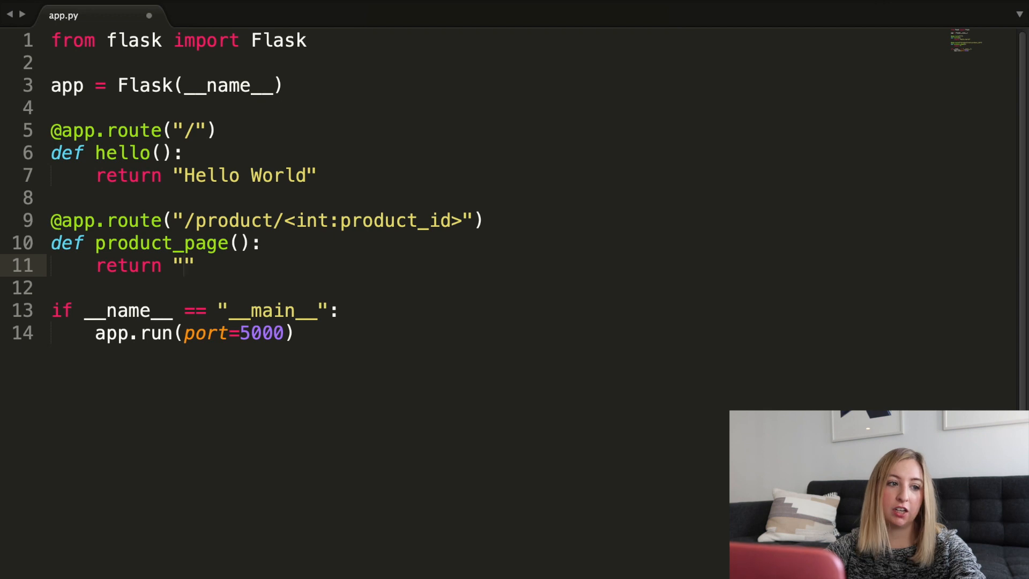
text(Welcome to)
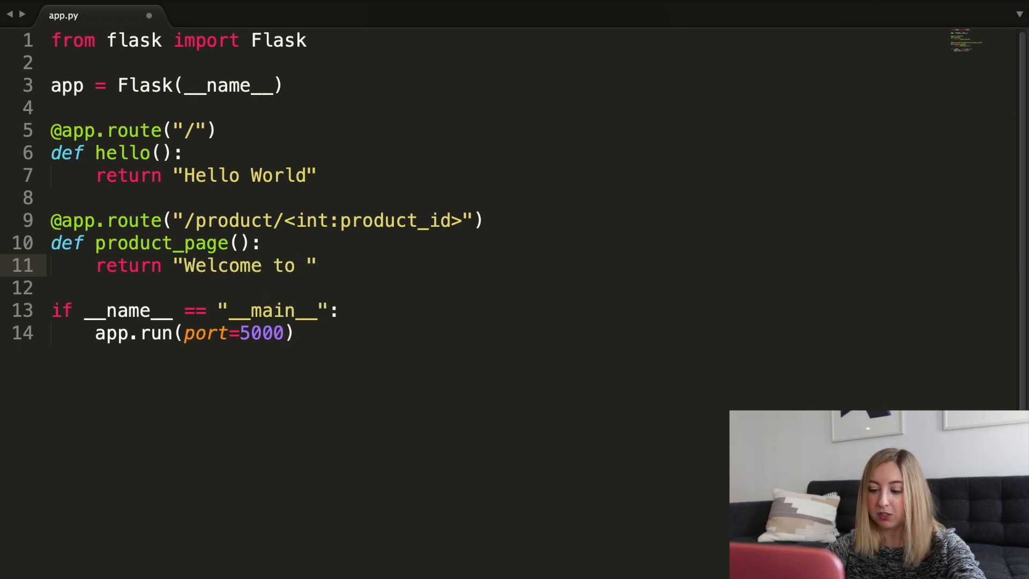
text(%d)
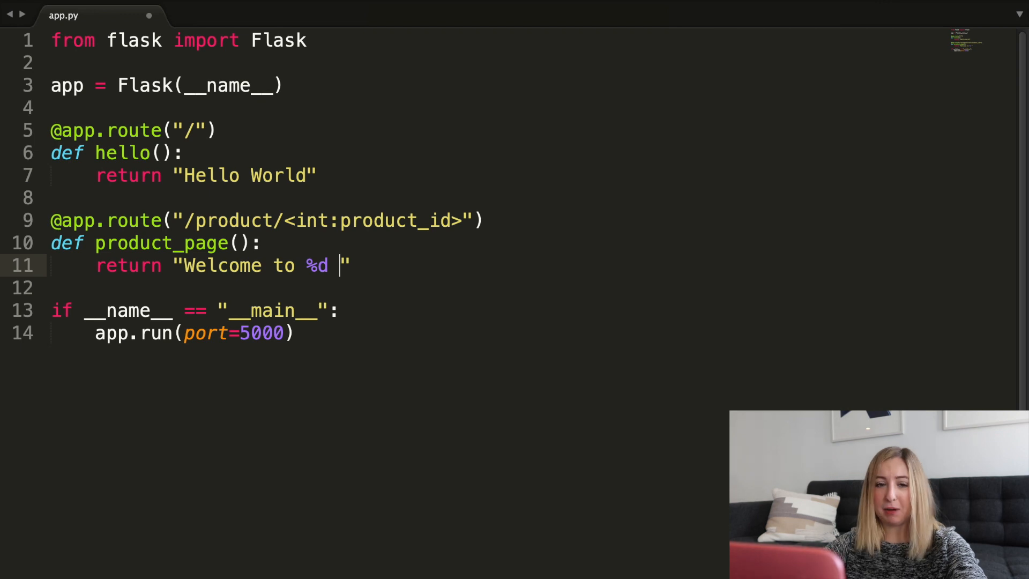
text(product)
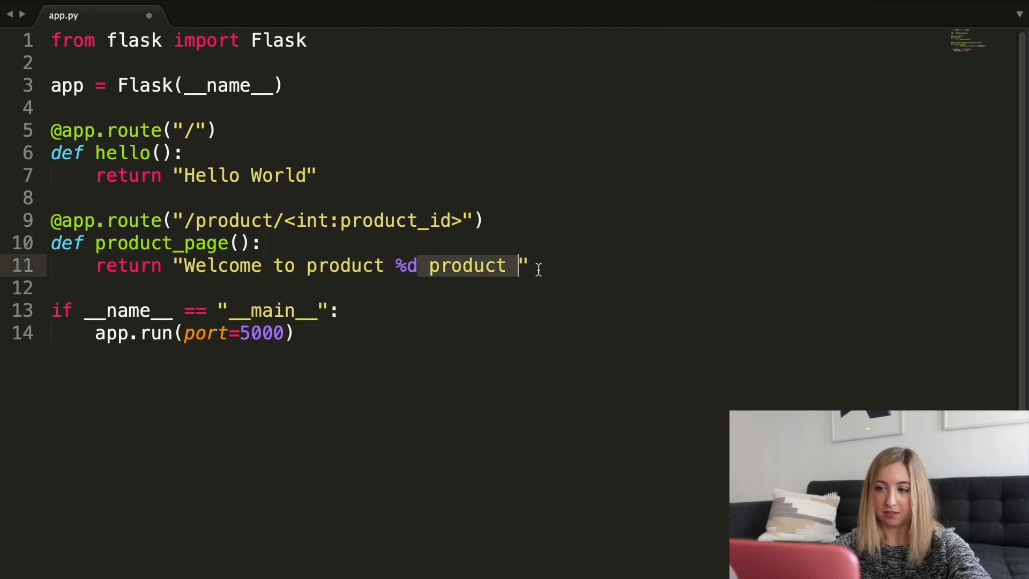
key(Backspace)
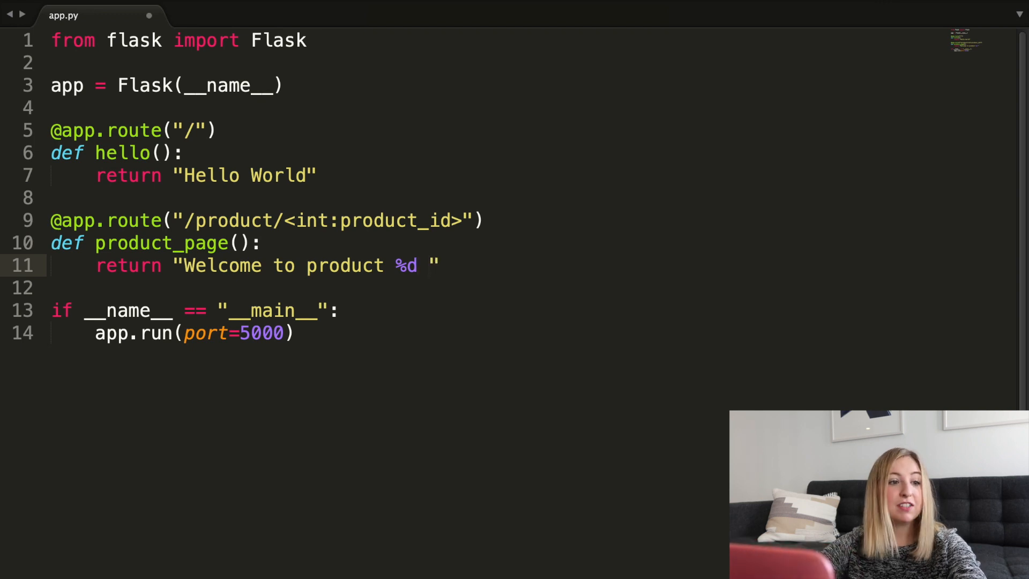
text(page)
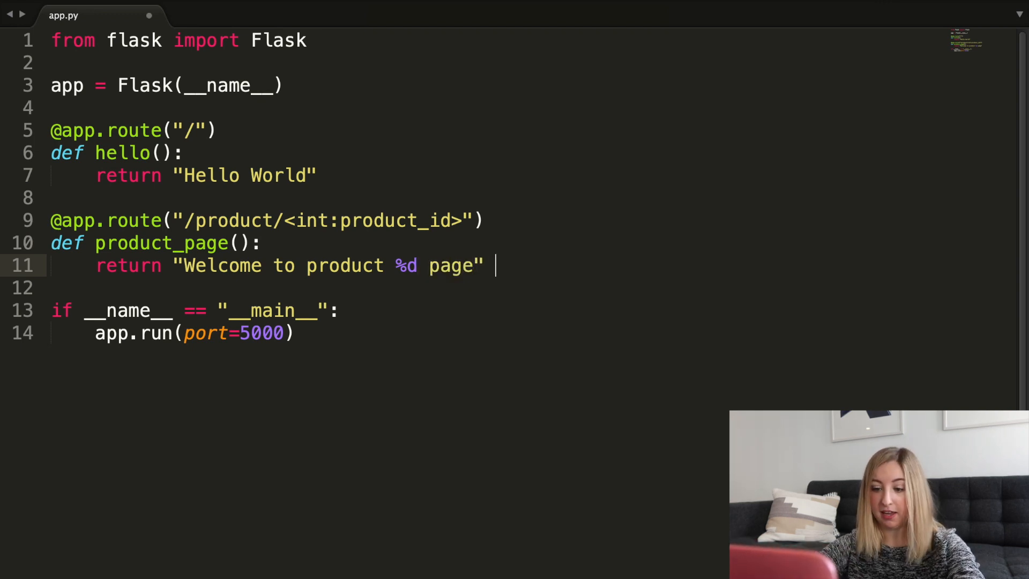
text(% product_id)
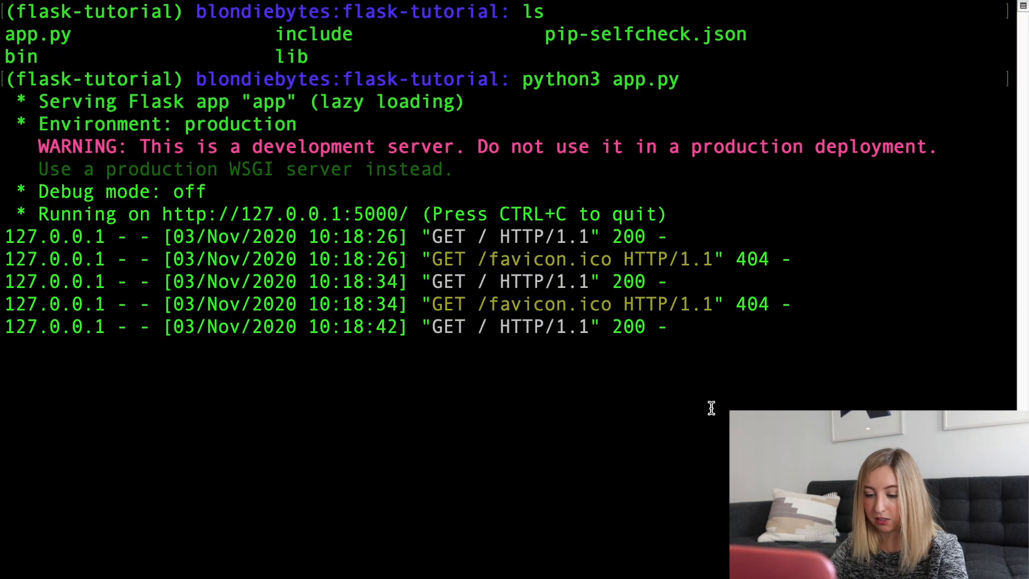
Restart the Flask server and request localhost:5000/product/ with an id in Chrome.
key(ctrl+c)
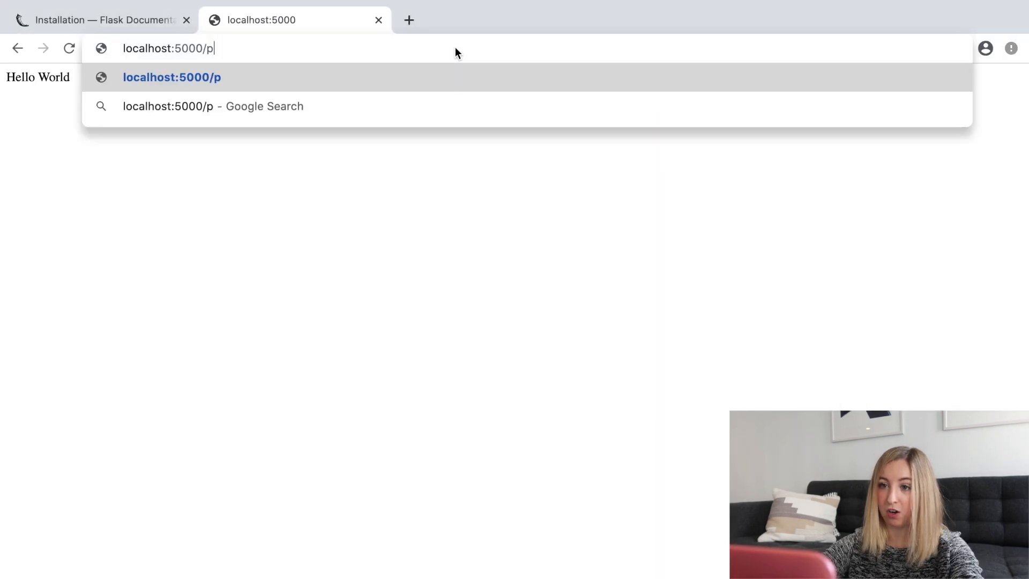
text(roduct/)
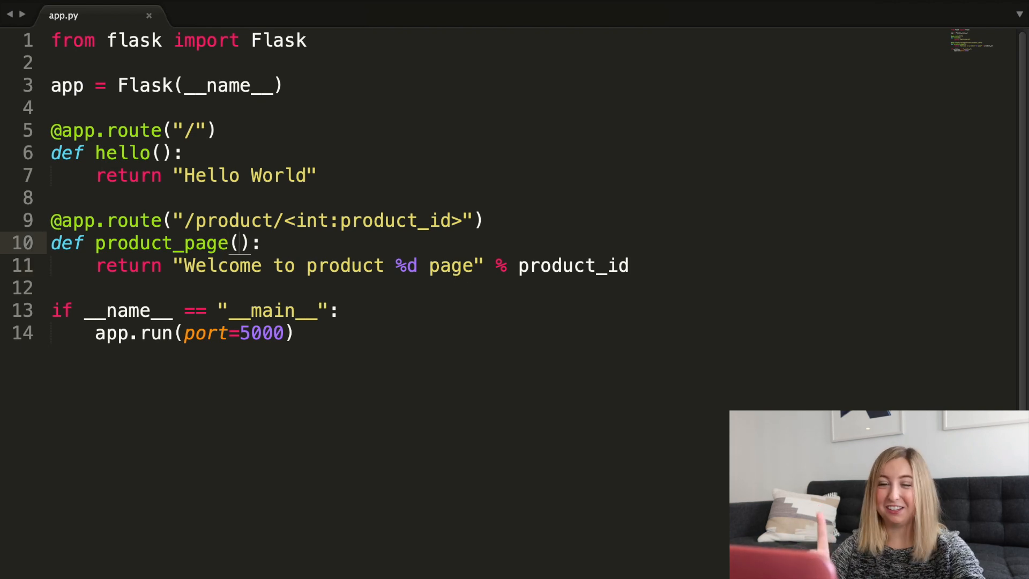
Give the product_page function a product_id parameter via autocomplete.
text(produc)
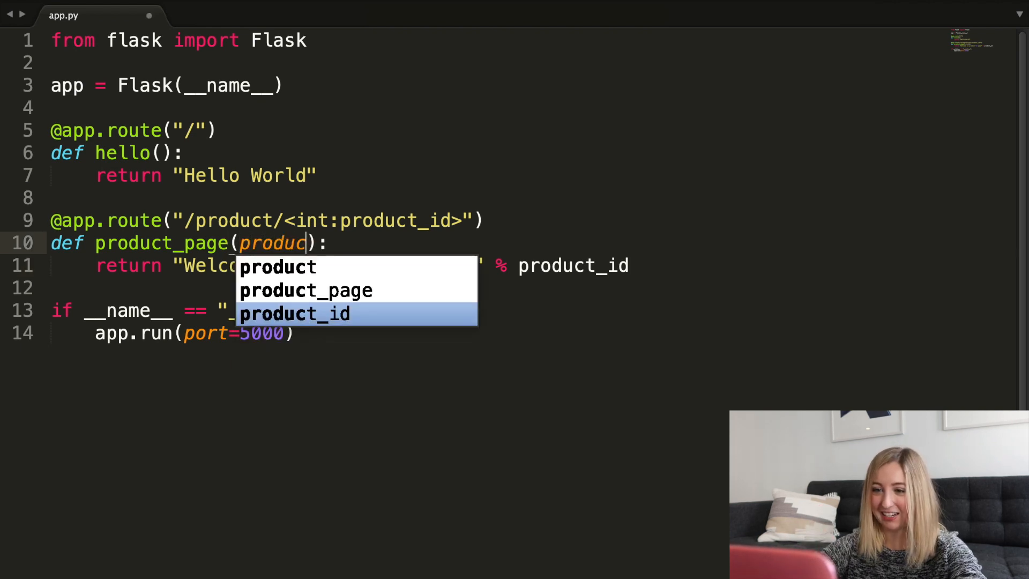
click(295, 314)
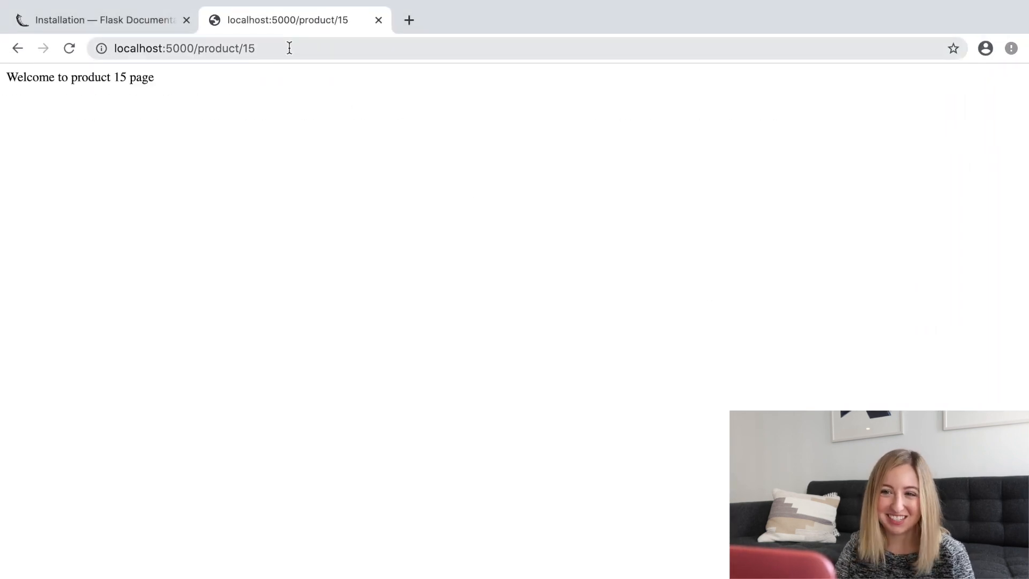
mouse_move(238, 92)
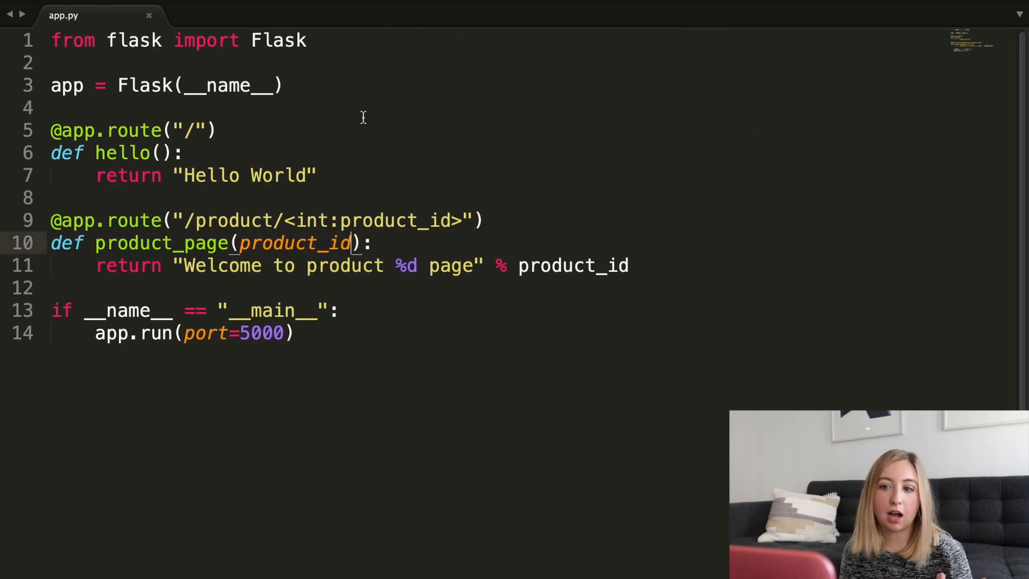
mouse_move(505, 256)
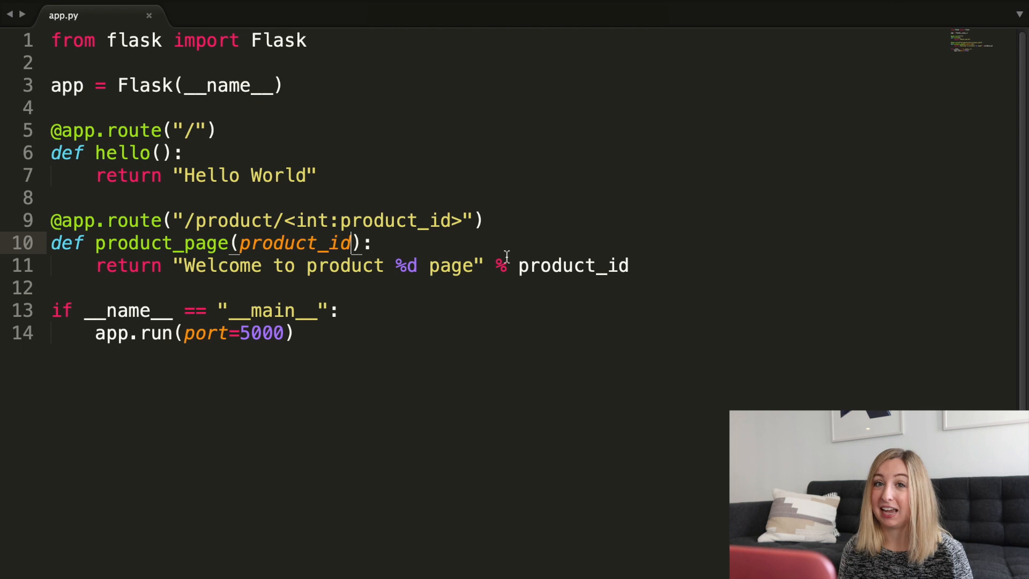
Add the line 'from flask import render_template' to app.py.
text(f)
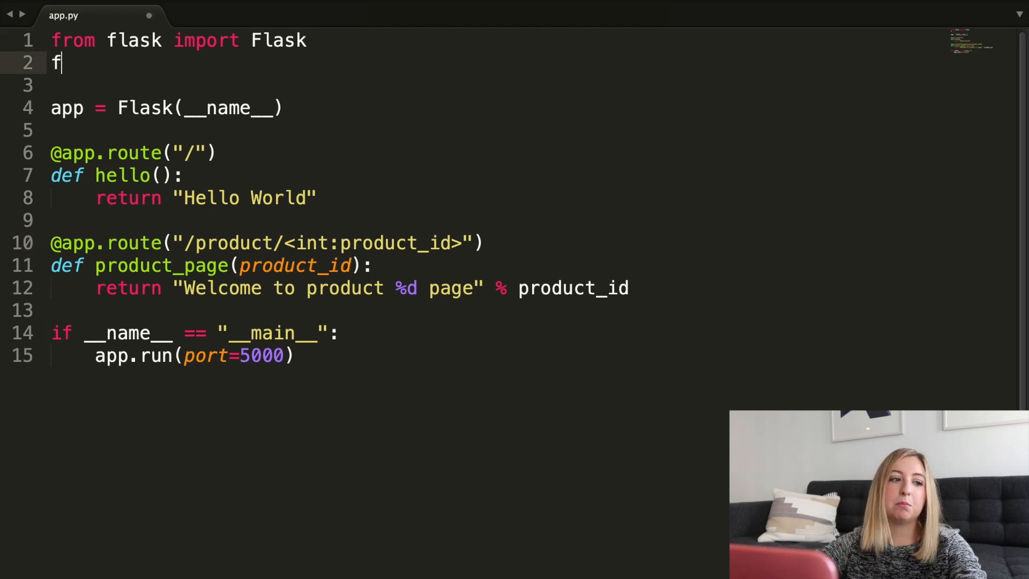
text(rom flask)
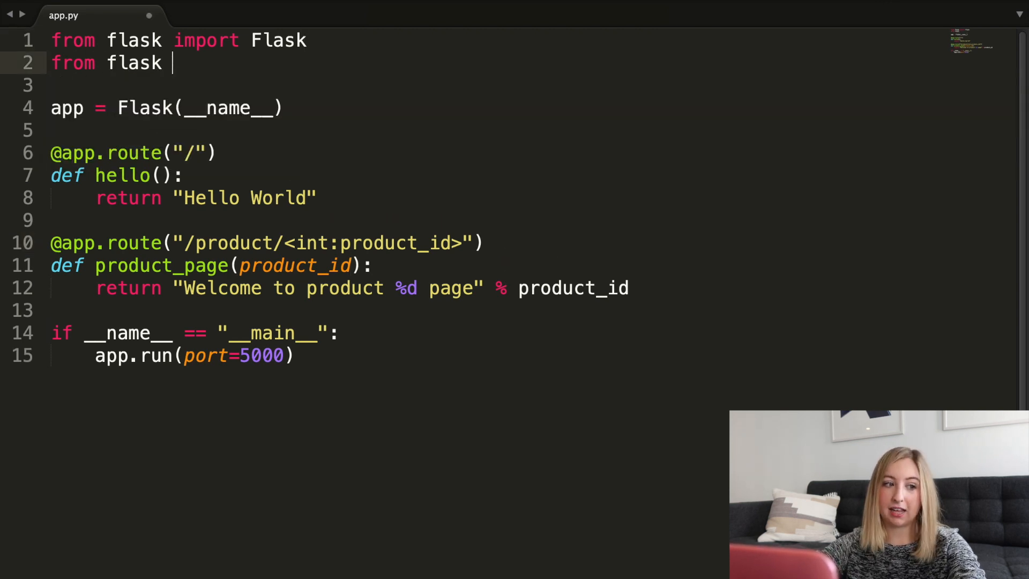
text(import render_)
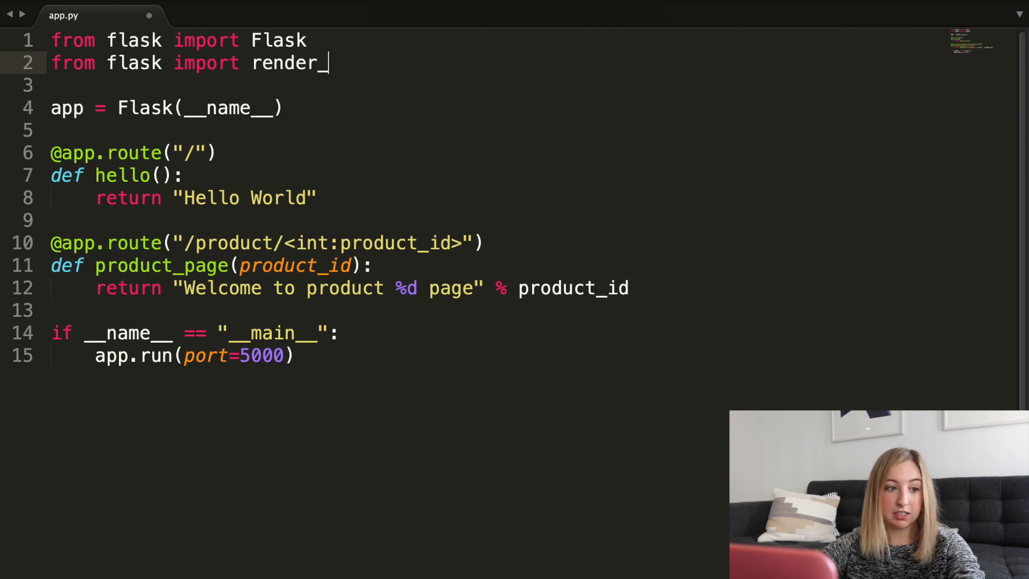
text(template)
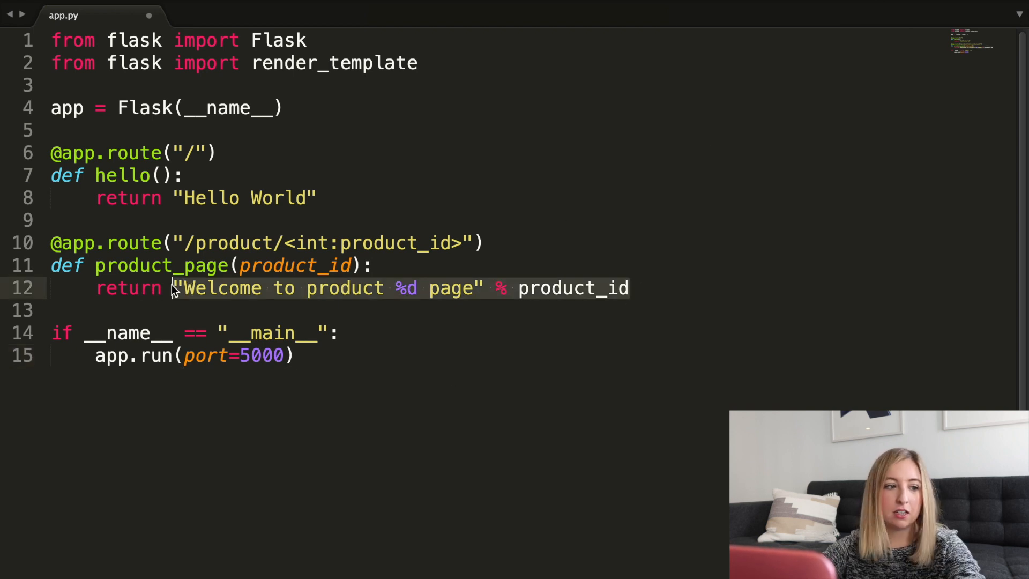
Return render_template('product-page.html', id=product_id) from product_page.
text(render_template('roduct)
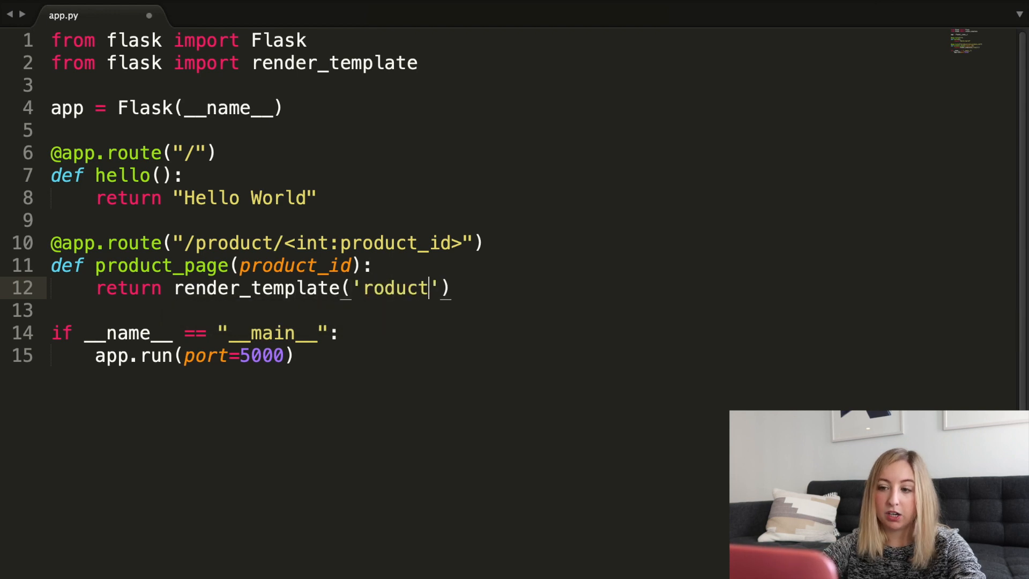
text(p)
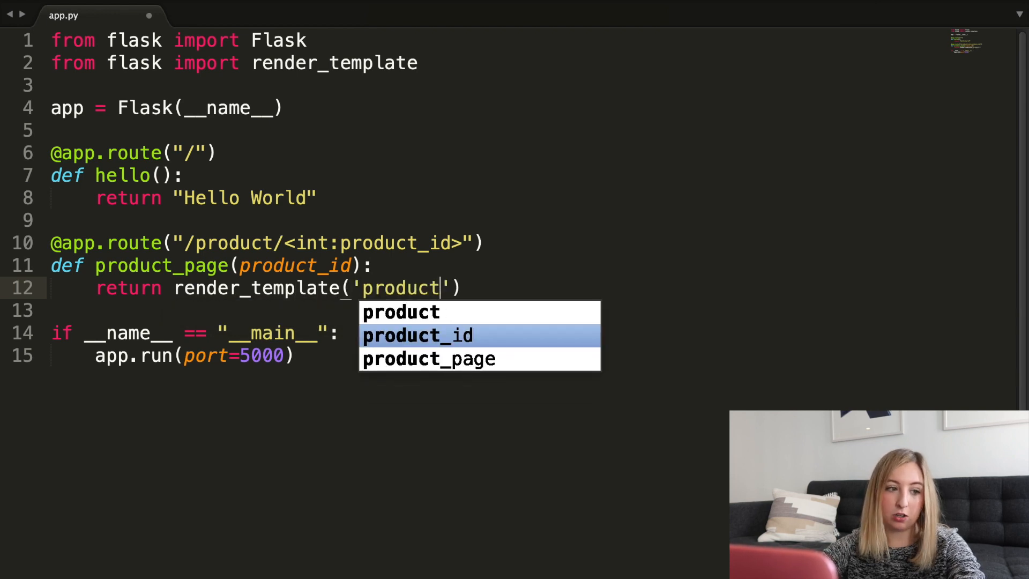
text(-page.html)
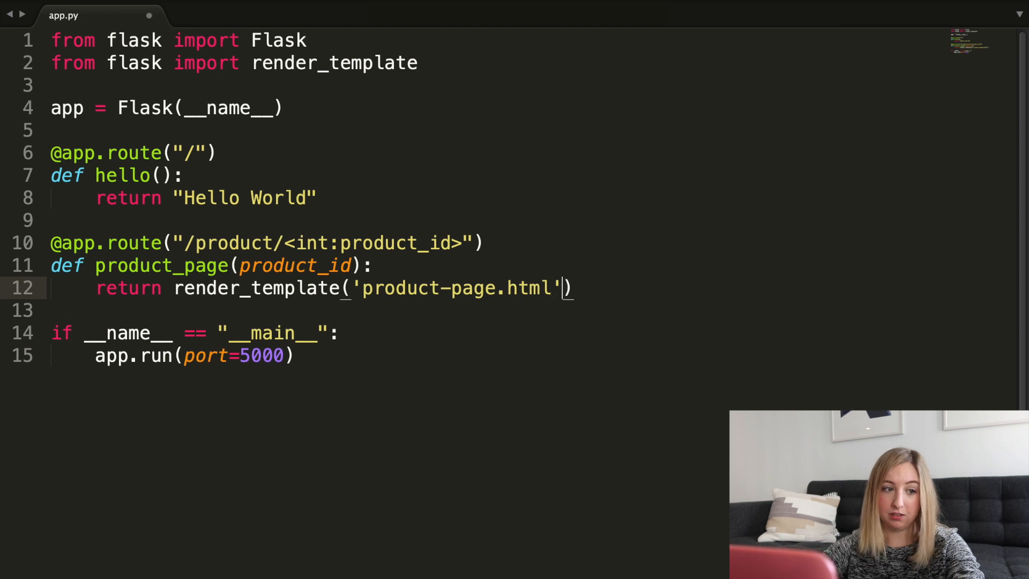
text(, id=pr)
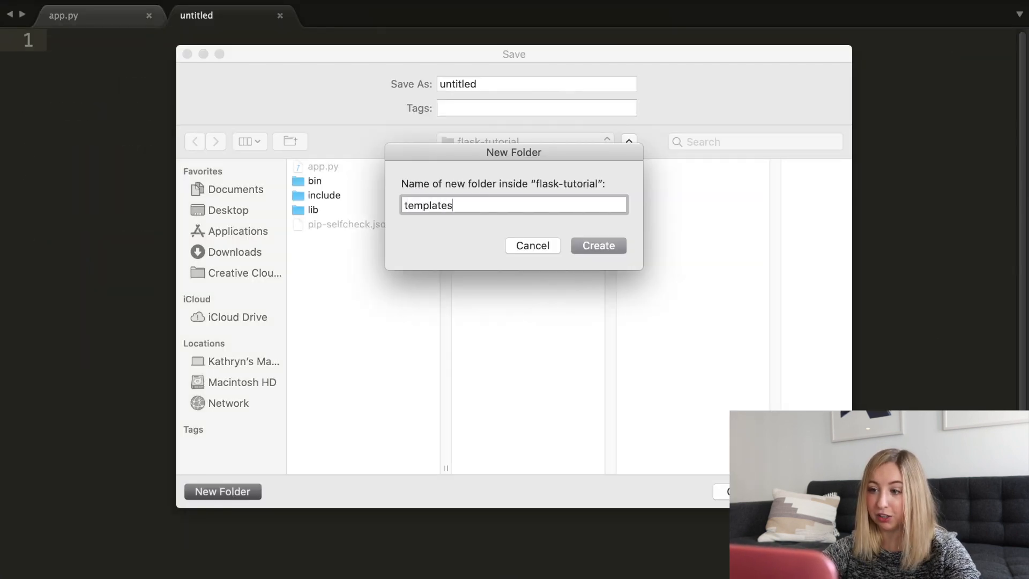
Create a templates folder in flask-tutorial and save the new file as product-page.html.
click(597, 245)
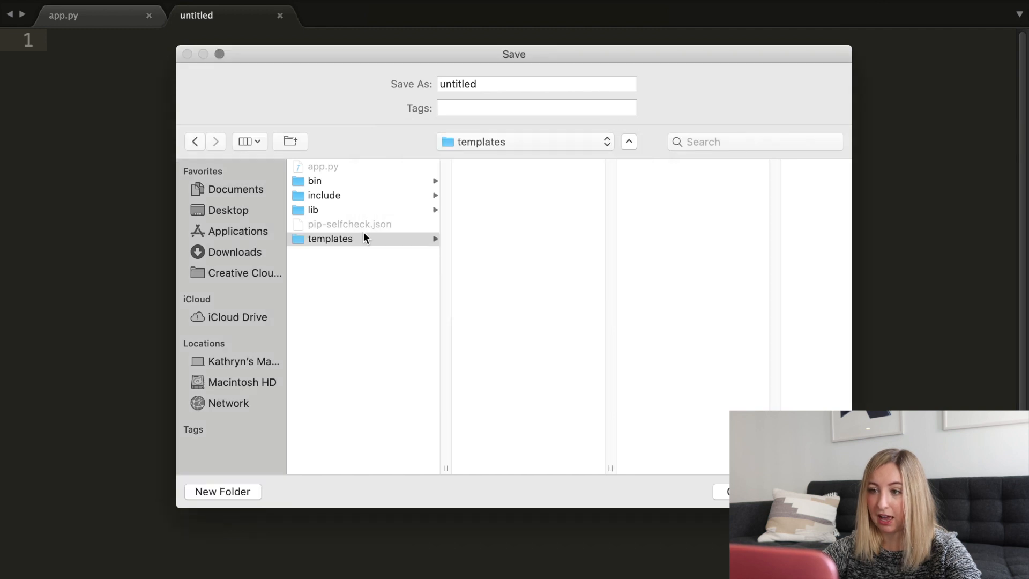
mouse_move(535, 201)
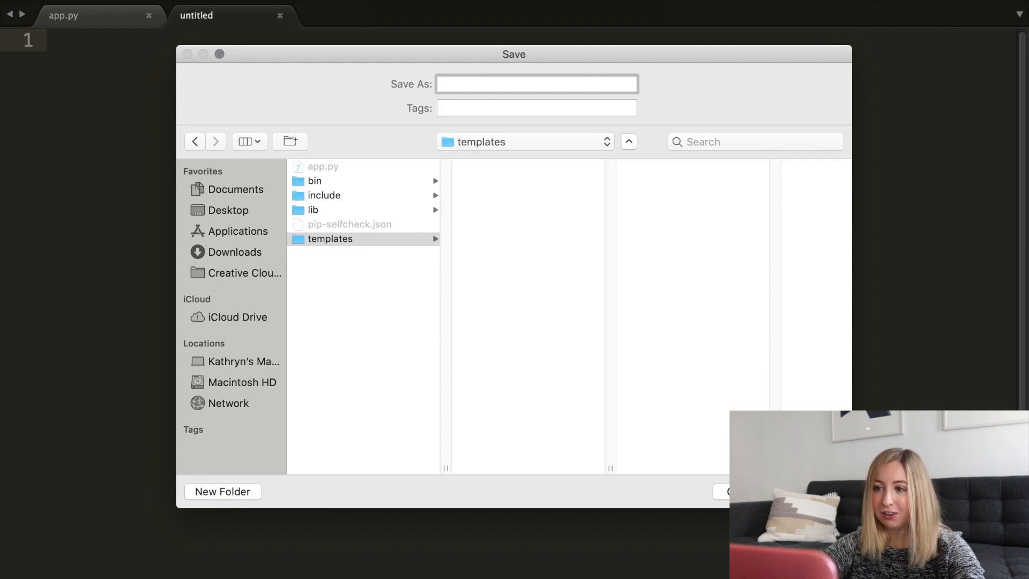
text(product-)
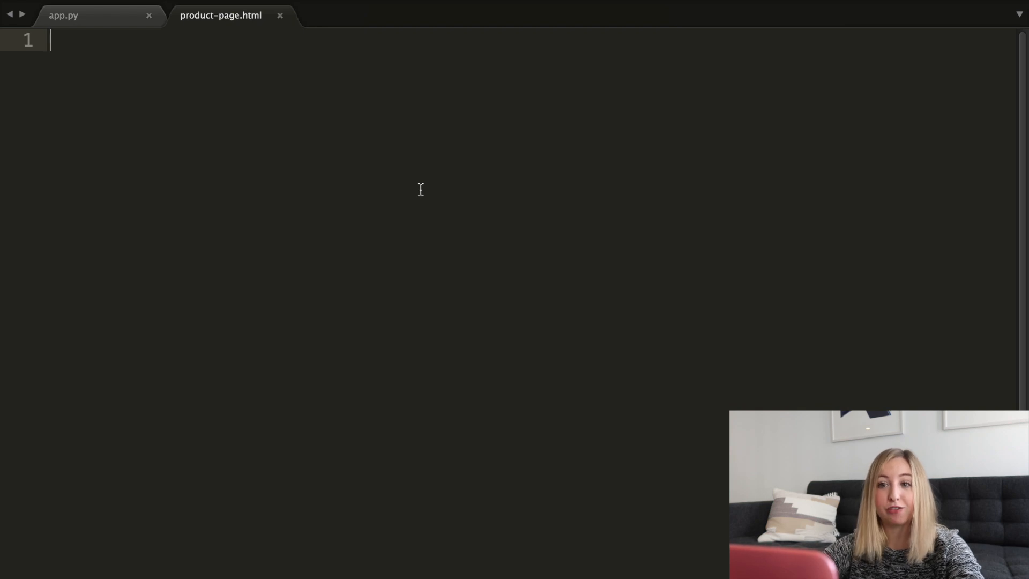
Write an h1 element styled color:green; text-align:center; in product-page.html.
text(<)
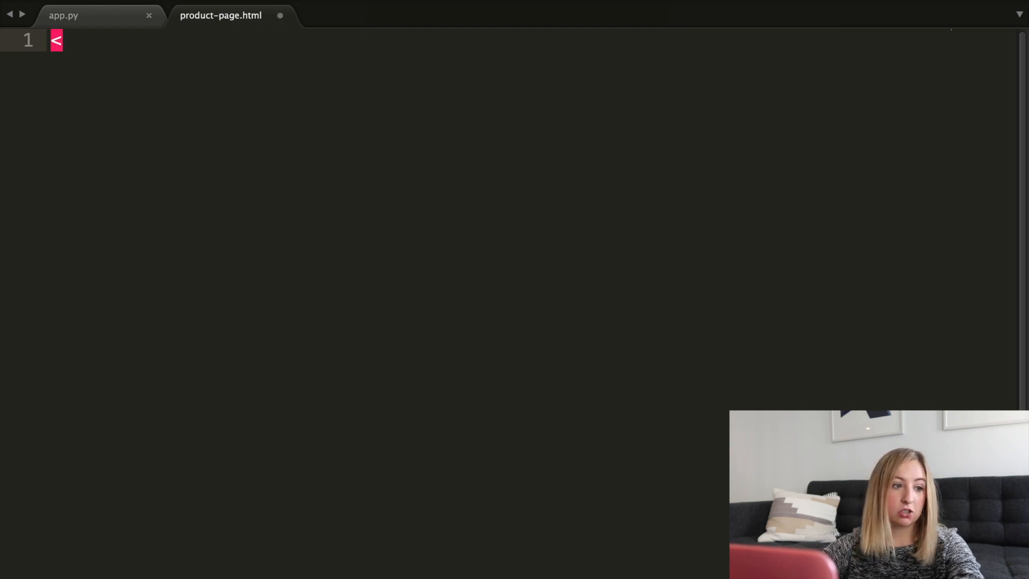
text(h1>)
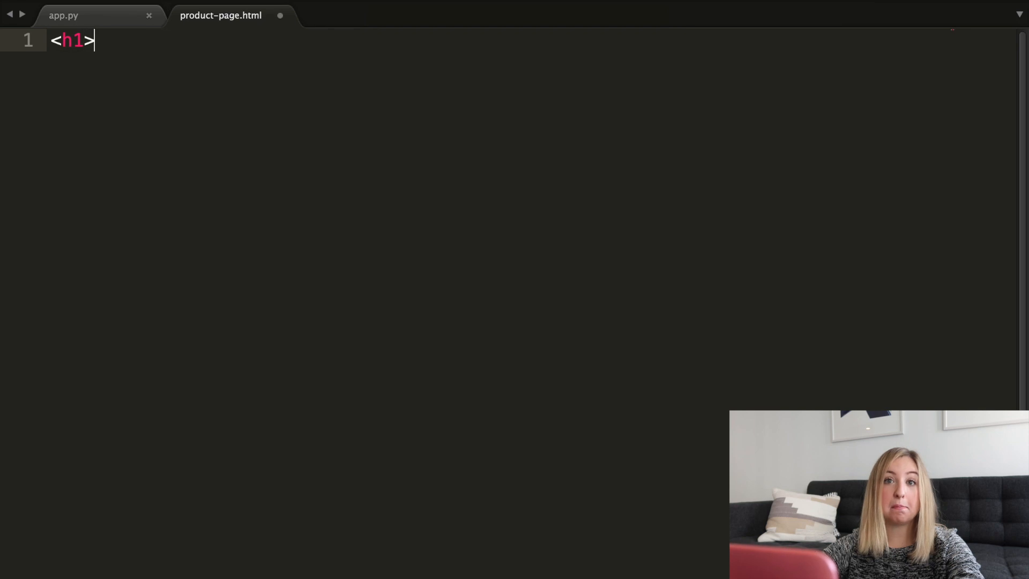
text(</h1>)
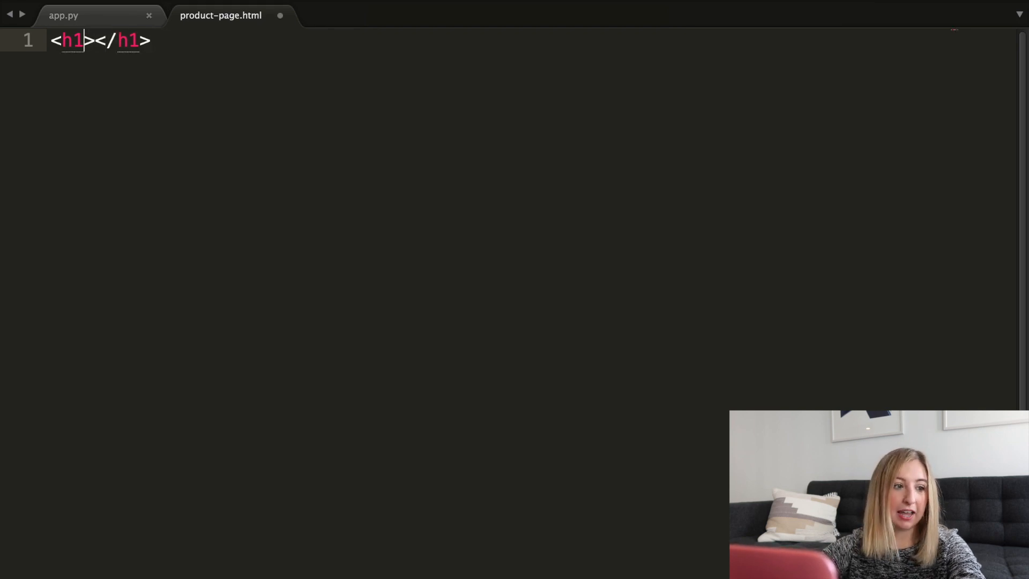
text(style="co)
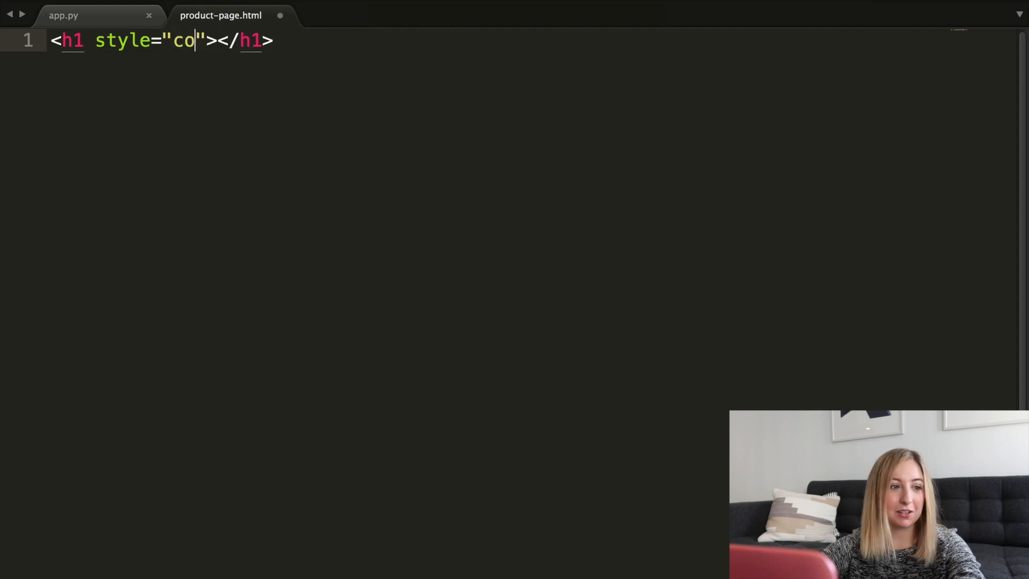
text(lor:green)
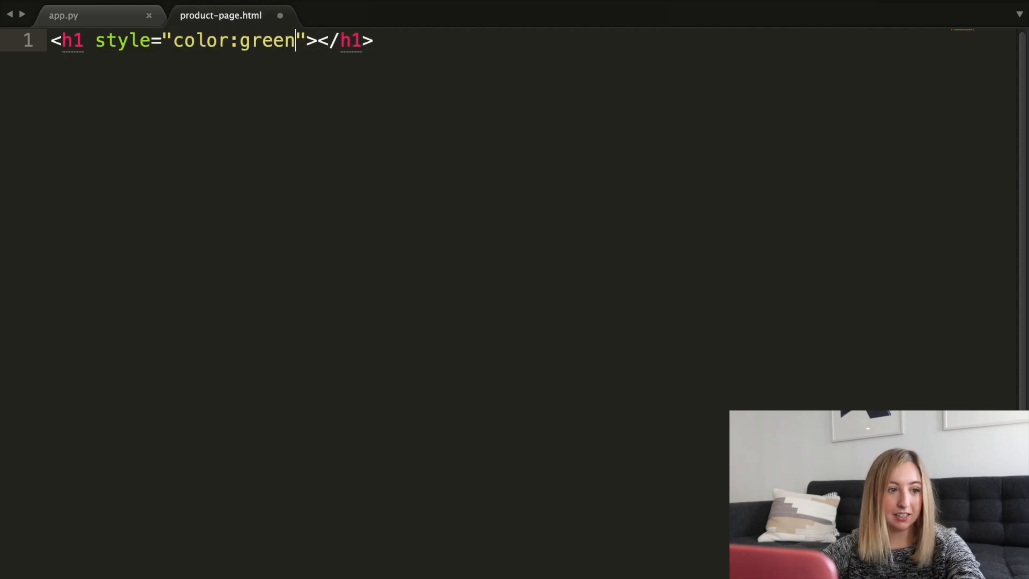
text(; text-a)
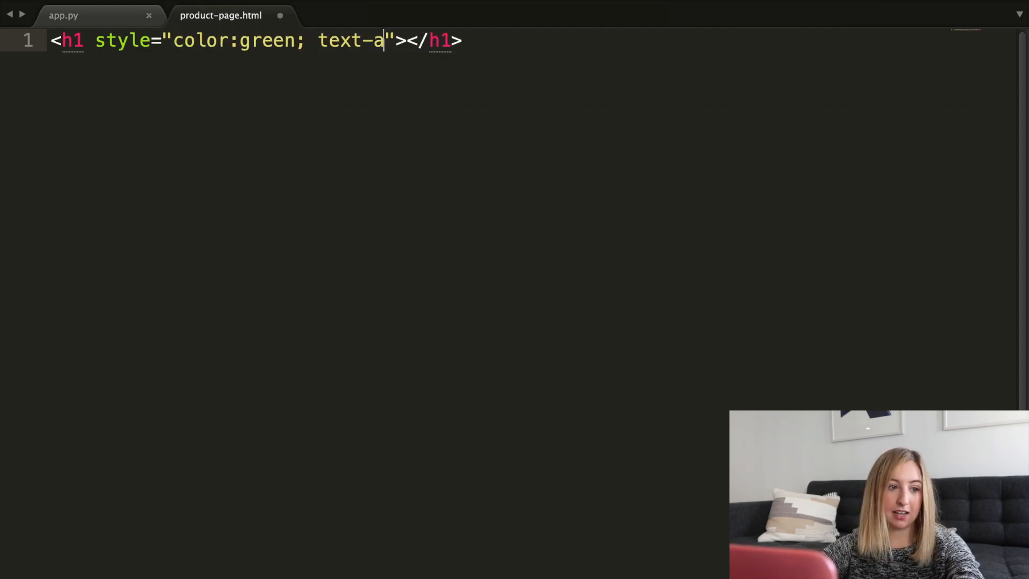
text(lign:center;)
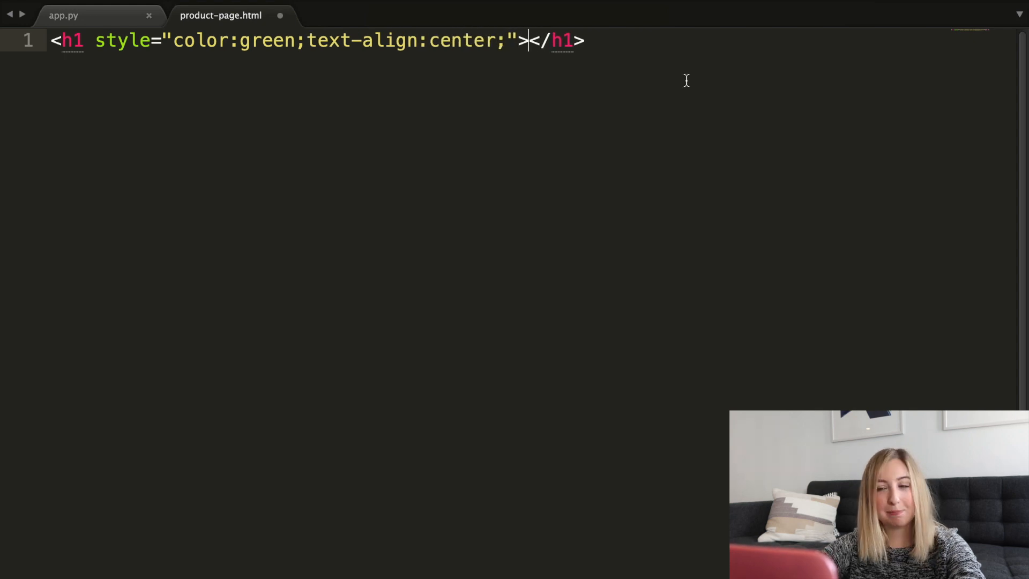
Fill the h1 with 'Welcome to product {{product_id}} page!'.
text(Welcome to product {{)
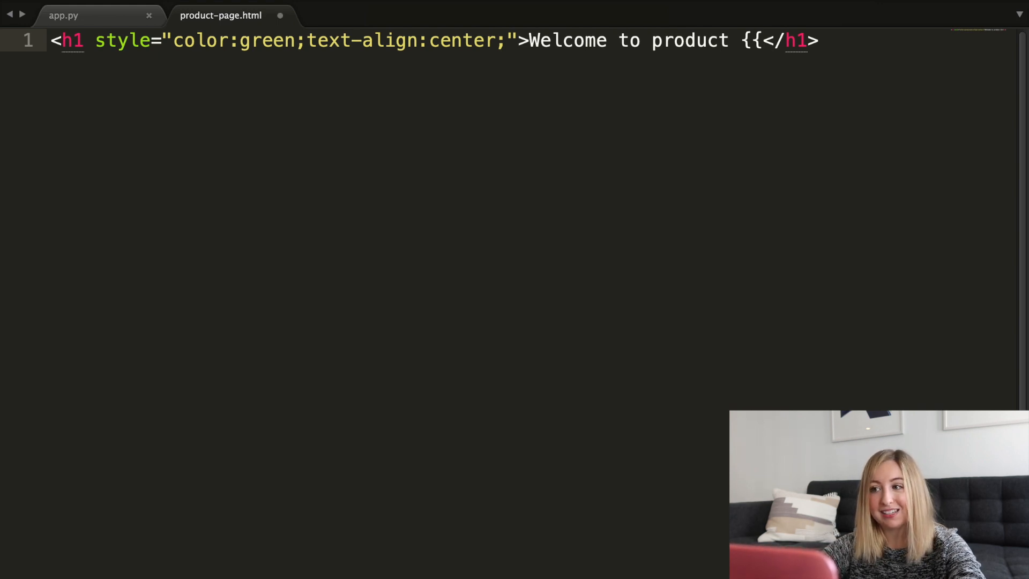
text(product_id{)
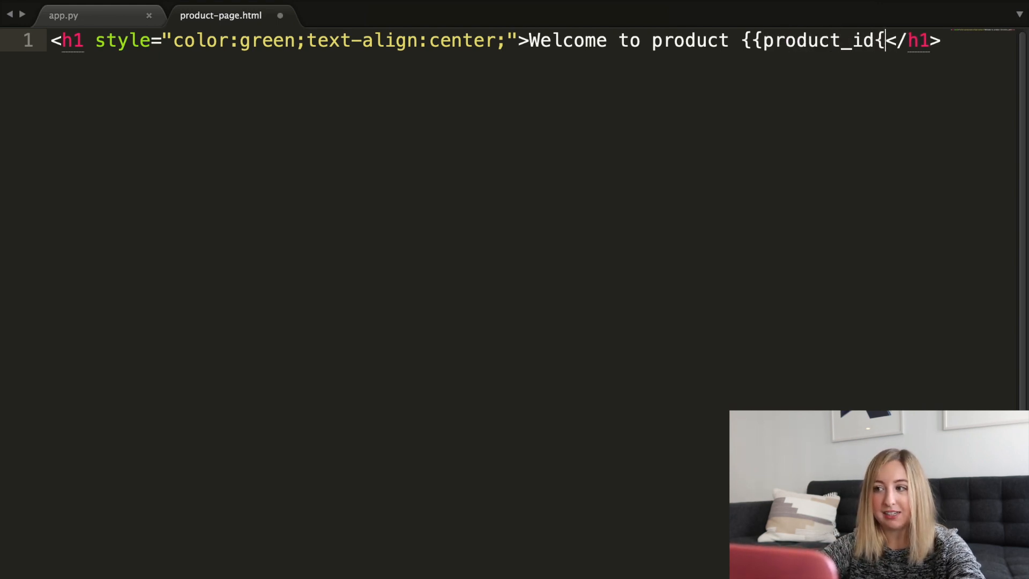
key(Backspace)
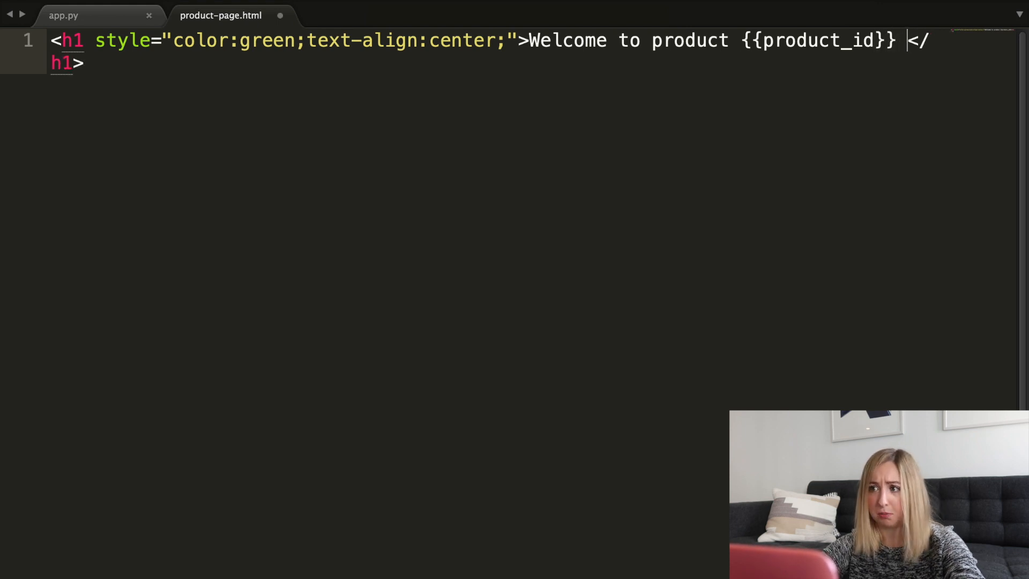
text(page!)
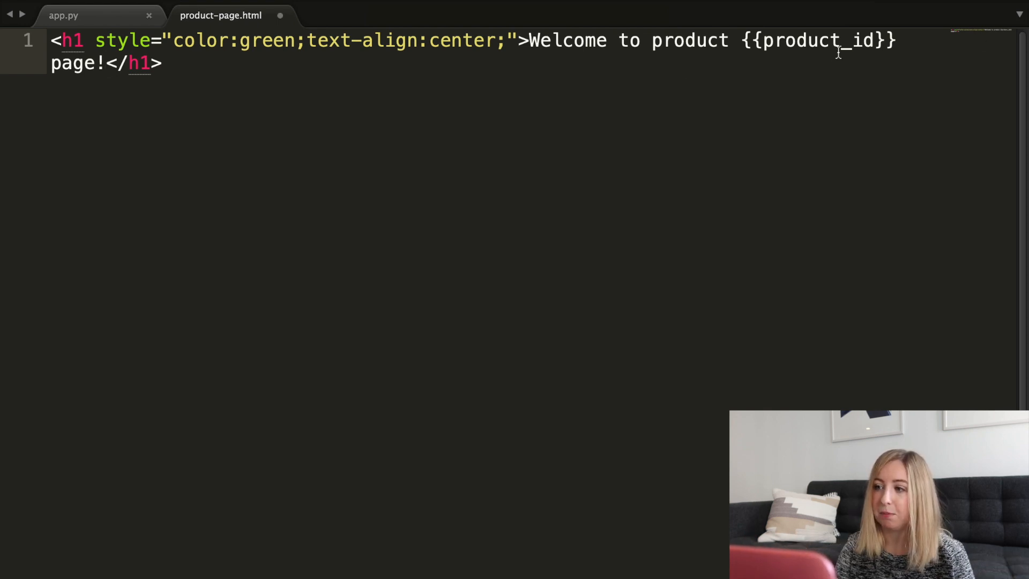
mouse_move(380, 128)
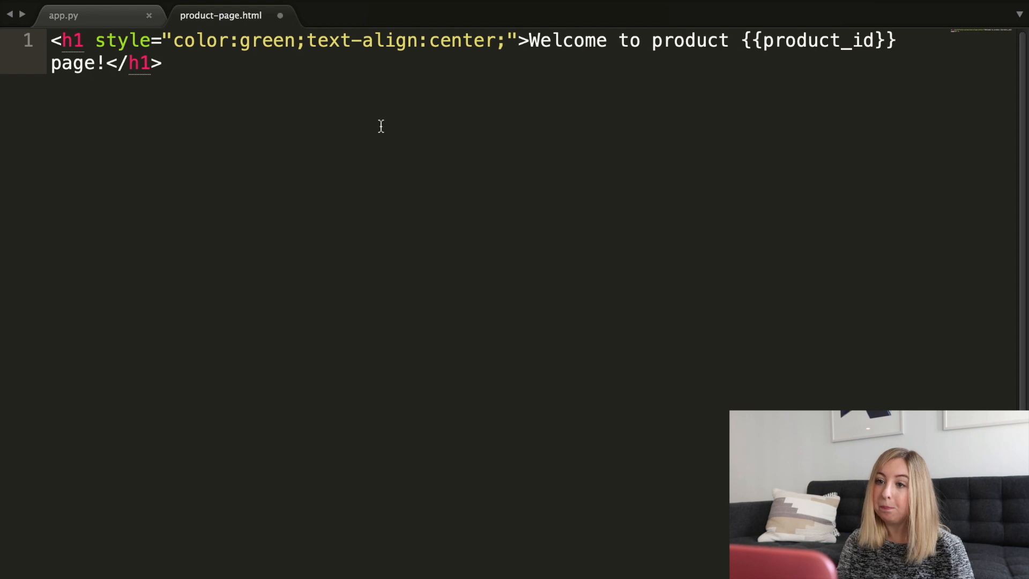
mouse_move(364, 72)
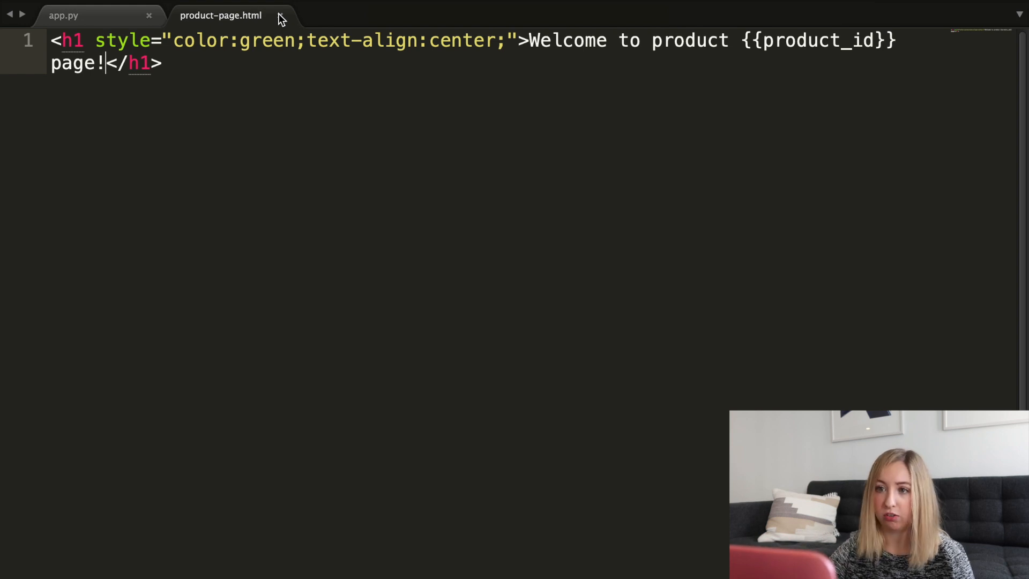
Review the Flask server log in Terminal showing the TypeError and restart on port 5000.
click(62, 15)
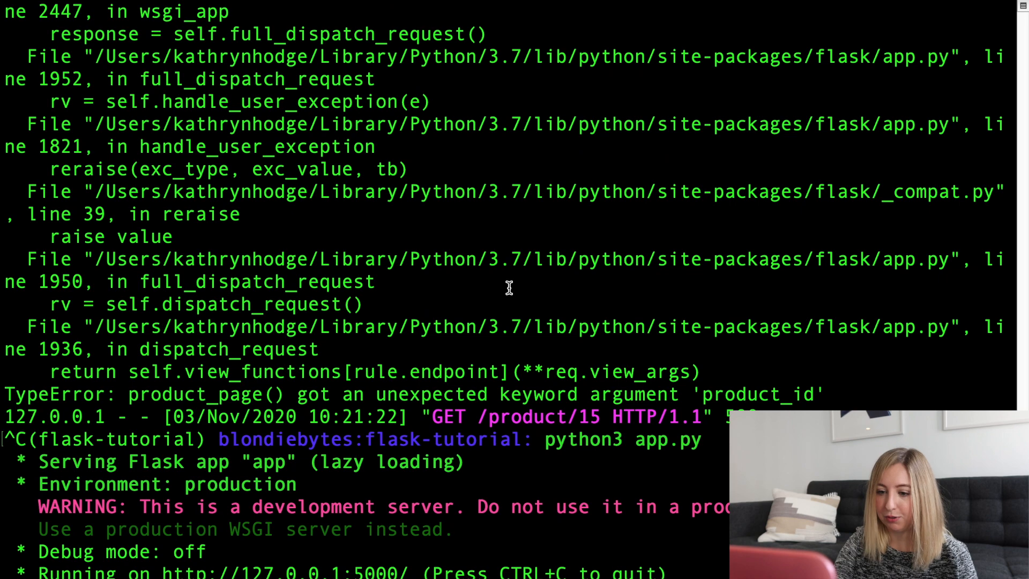
scroll(down, 3)
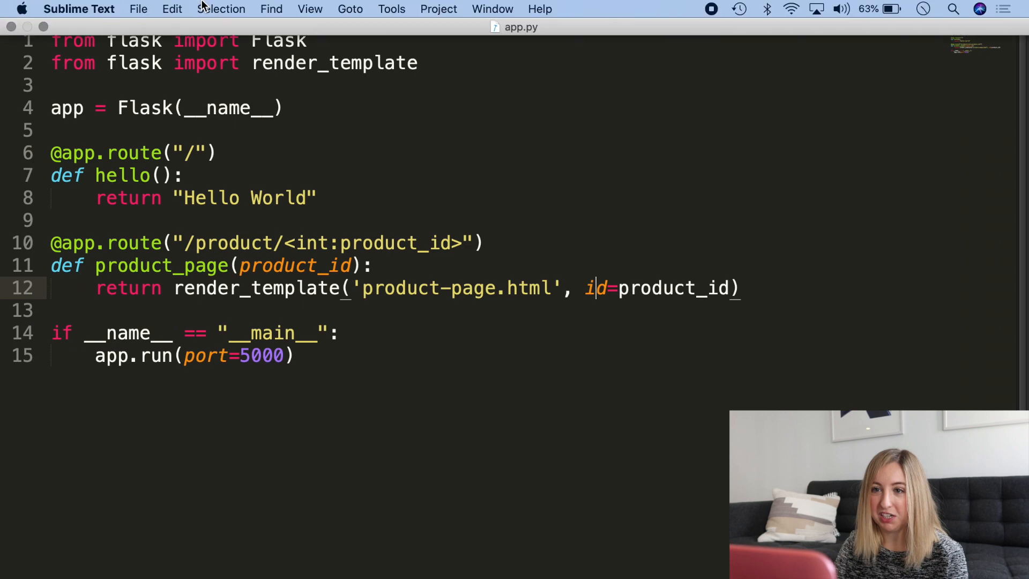
Return to the saved product-page.html template tab in Sublime Text.
click(219, 15)
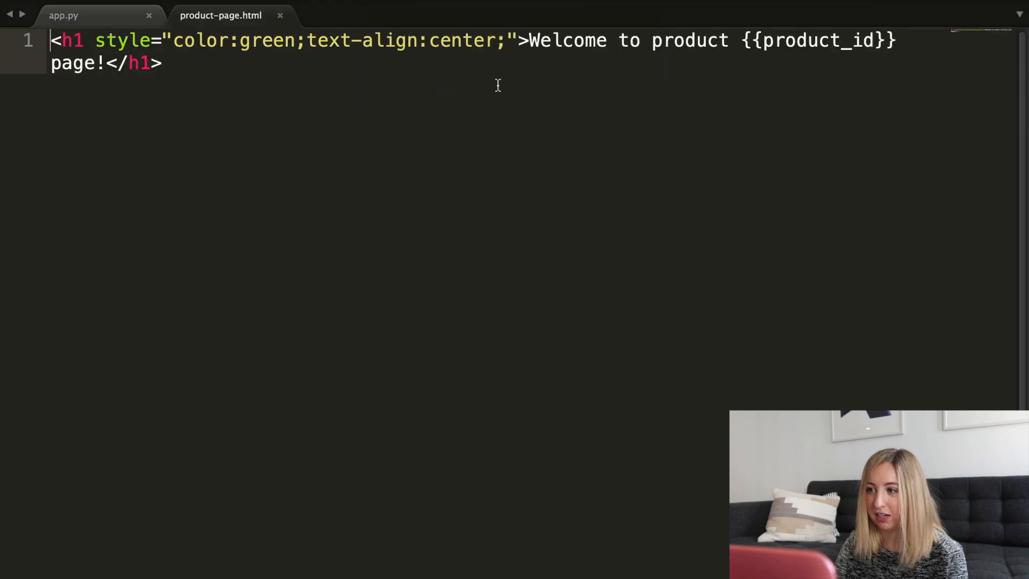